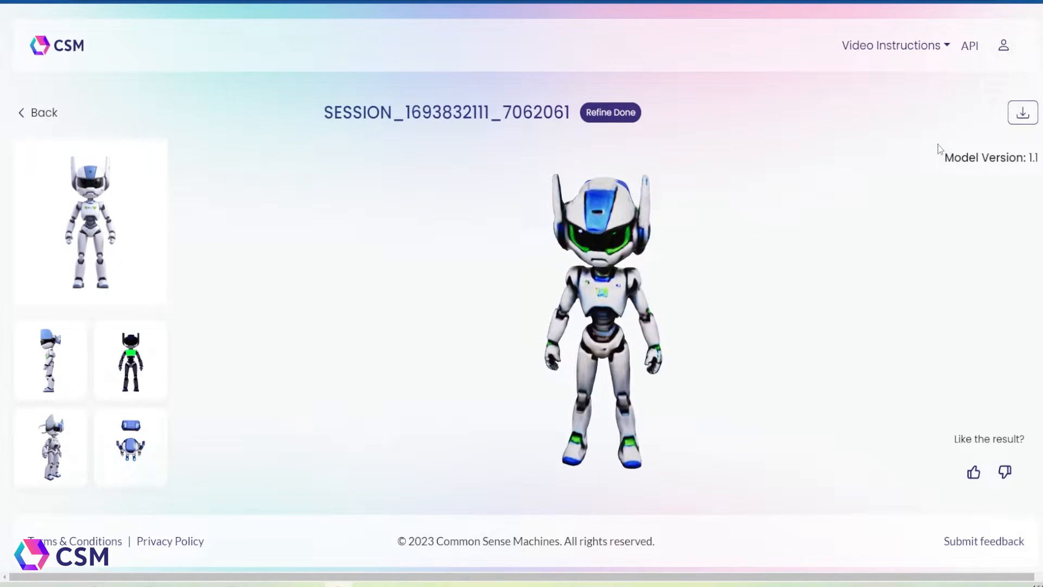
Download the CSM robot's Refined Mesh in OBJ format.
{"action": "left_click", "coordinate": [1022, 113]}
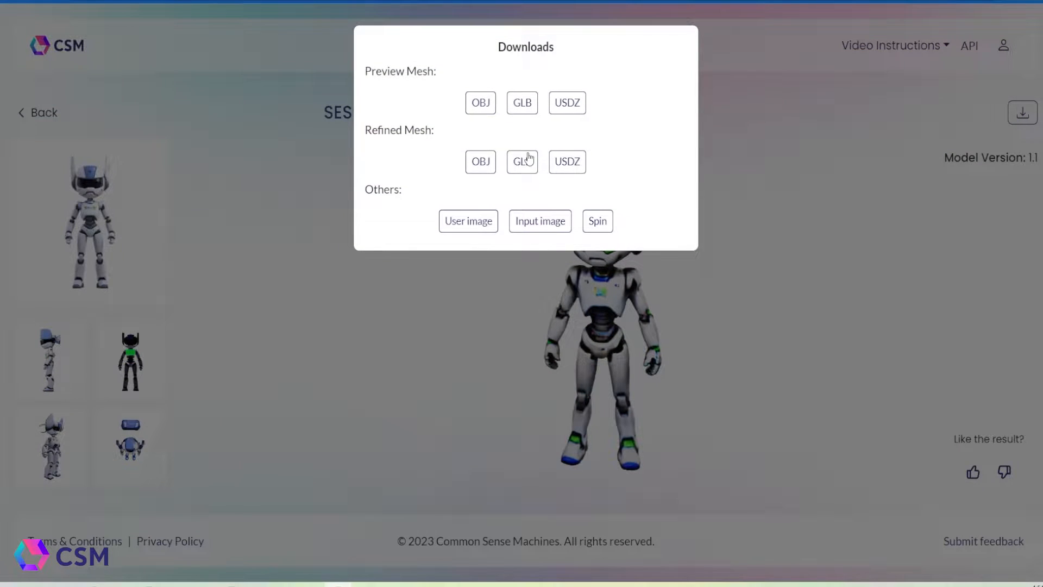
{"action": "left_click", "coordinate": [481, 162]}
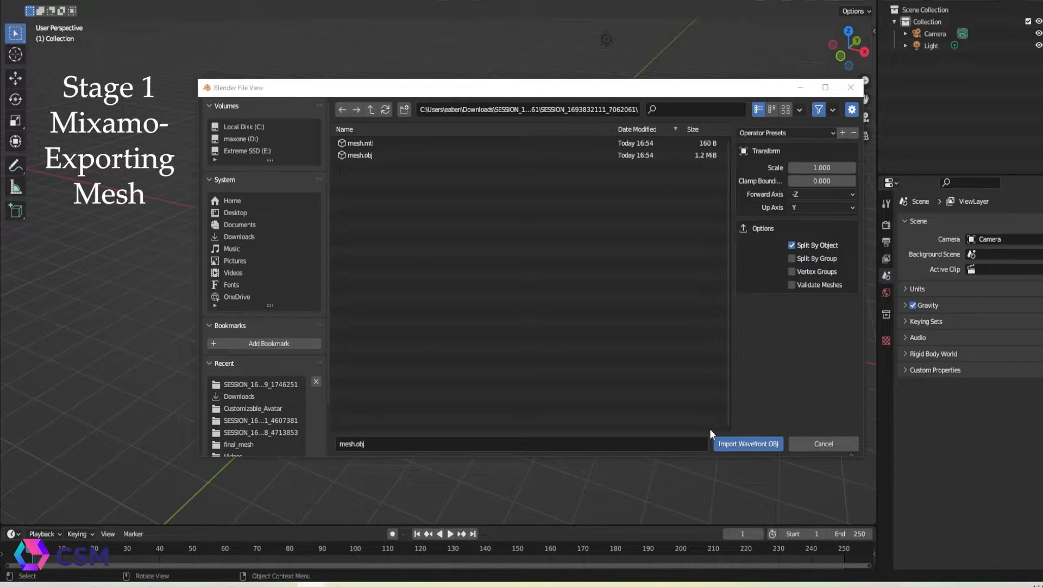
Import mesh.obj, scale the robot to about 1.97, lift it onto the ground and tilt it slightly.
{"action": "left_click", "coordinate": [747, 443]}
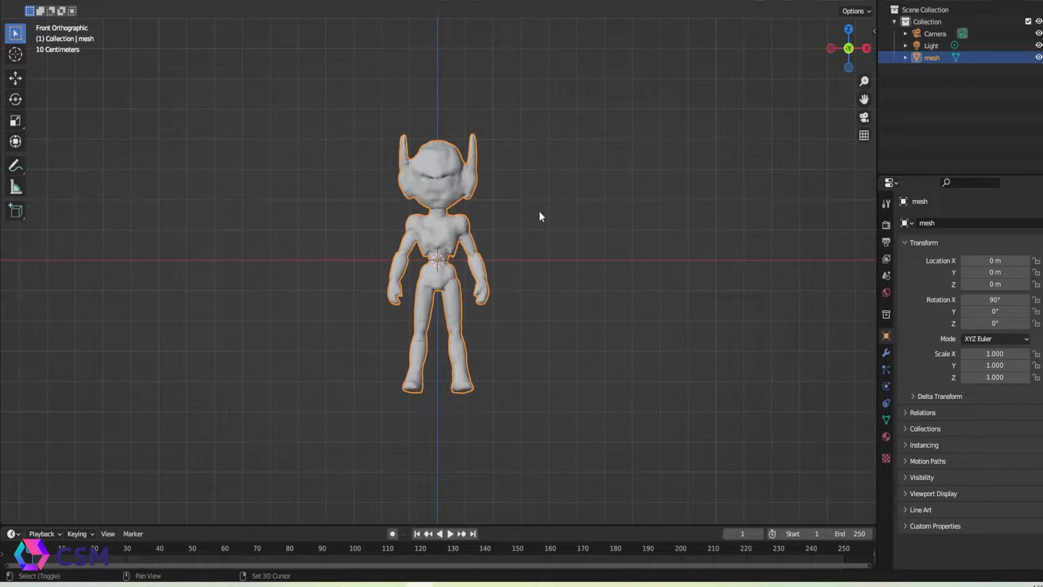
{"action": "key", "text": "s"}
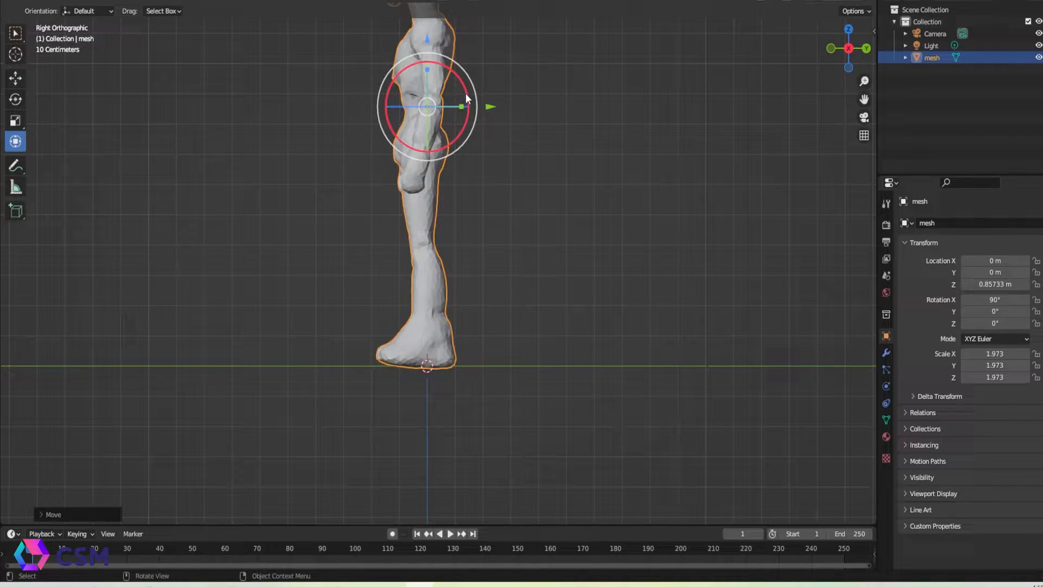
{"action": "left_click_drag", "start_coordinate": [490, 106], "coordinate": [465, 98]}
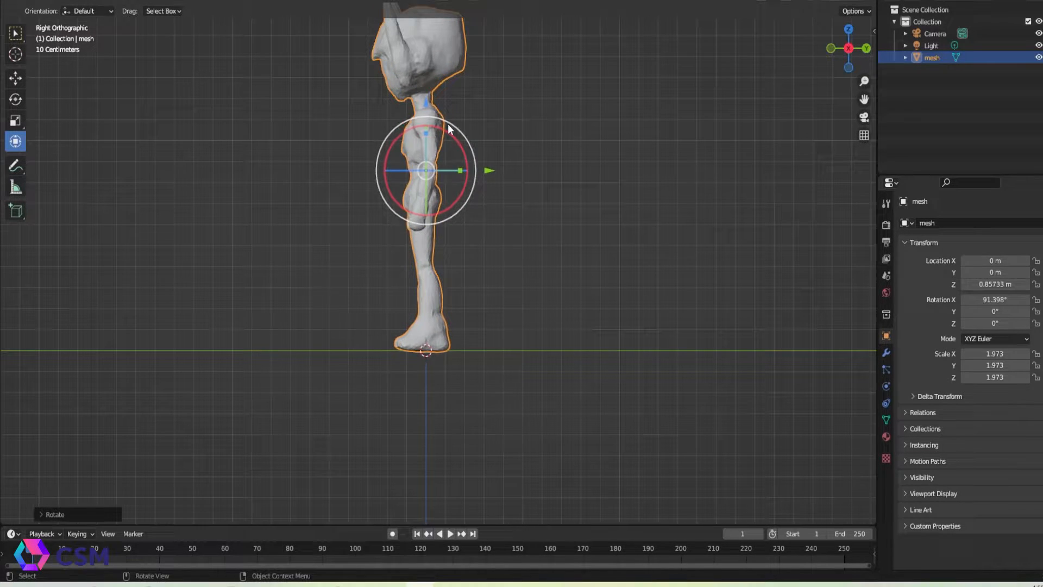
{"action": "mouse_move", "coordinate": [561, 159]}
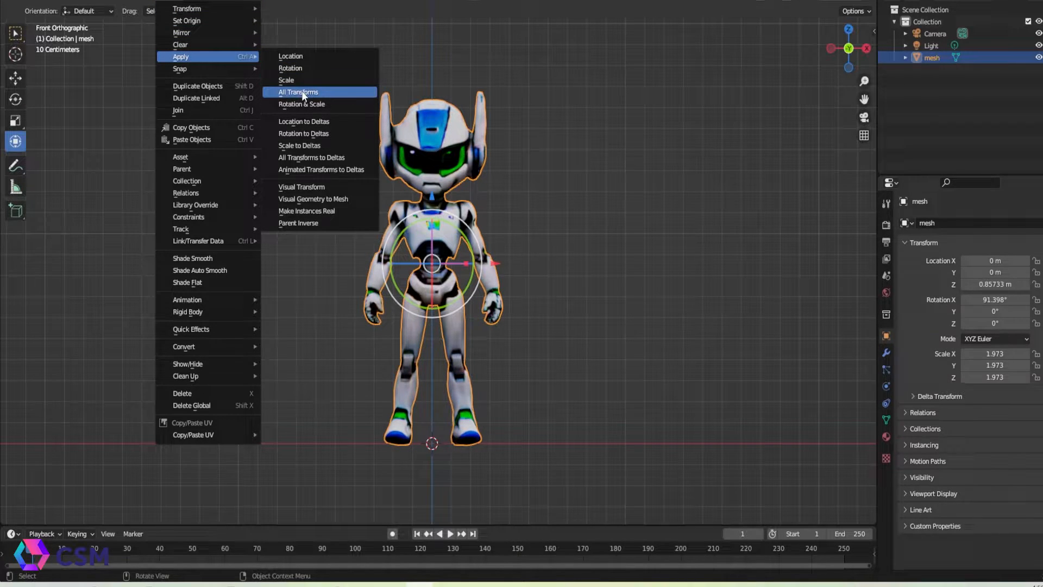
Apply all transforms to the robot mesh and rename the object 'Robot'.
{"action": "left_click", "coordinate": [298, 92]}
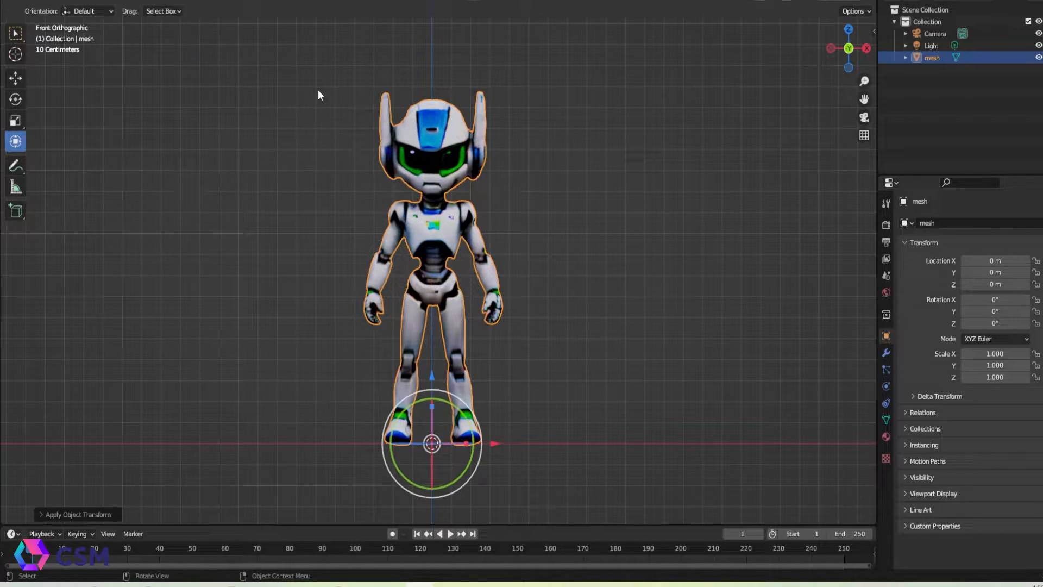
{"action": "double_click", "coordinate": [932, 57]}
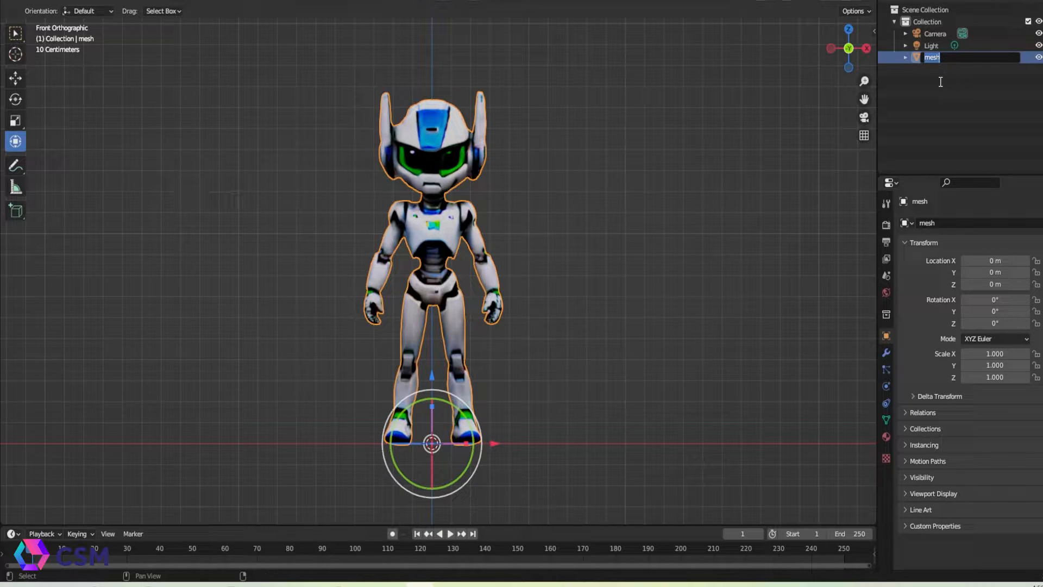
{"action": "type", "text": "Robot"}
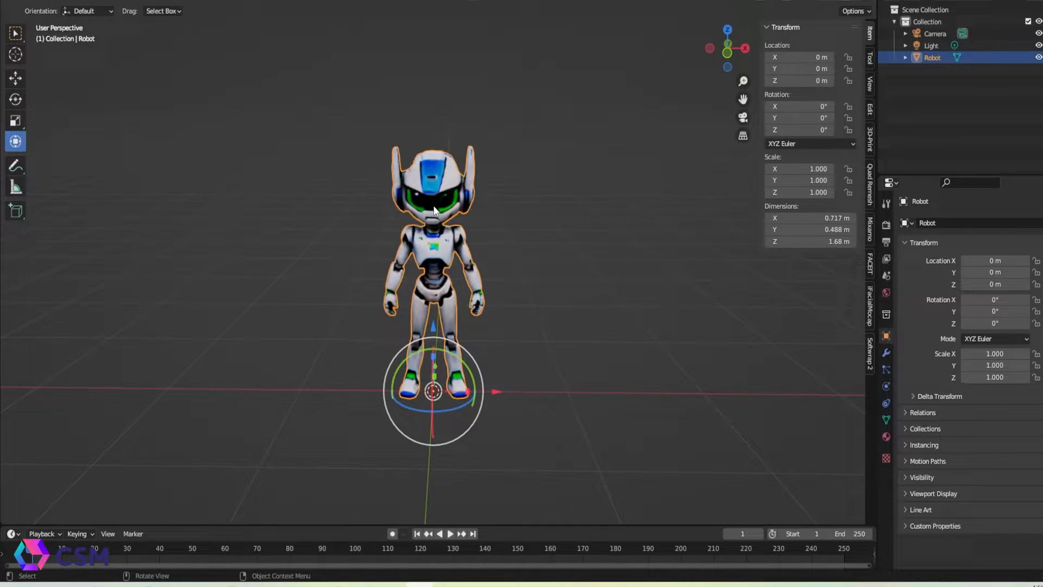
Start an FBX export and browse to the D: drive.
{"action": "left_click", "coordinate": [42, 152]}
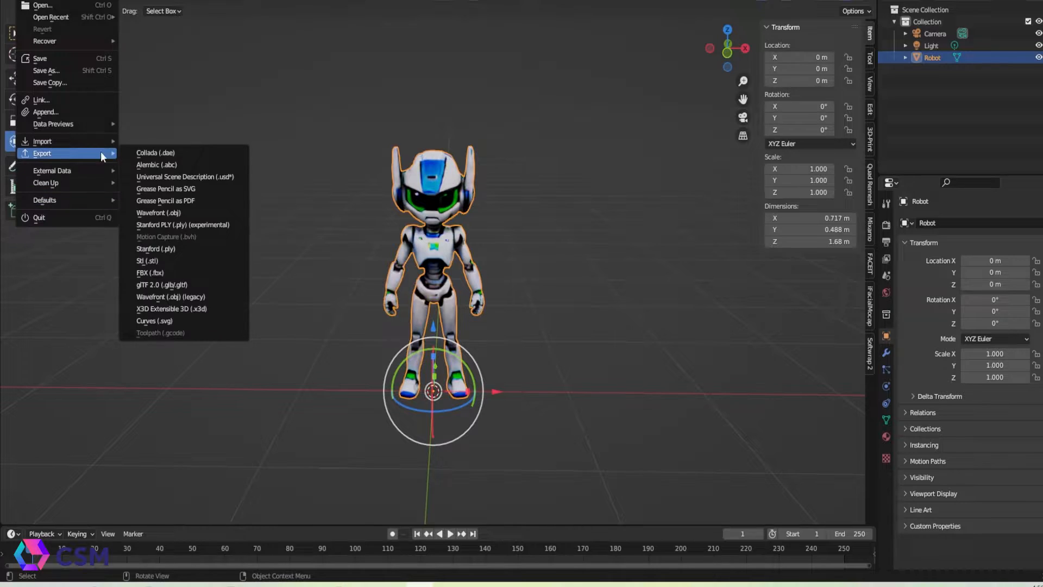
{"action": "left_click", "coordinate": [149, 272]}
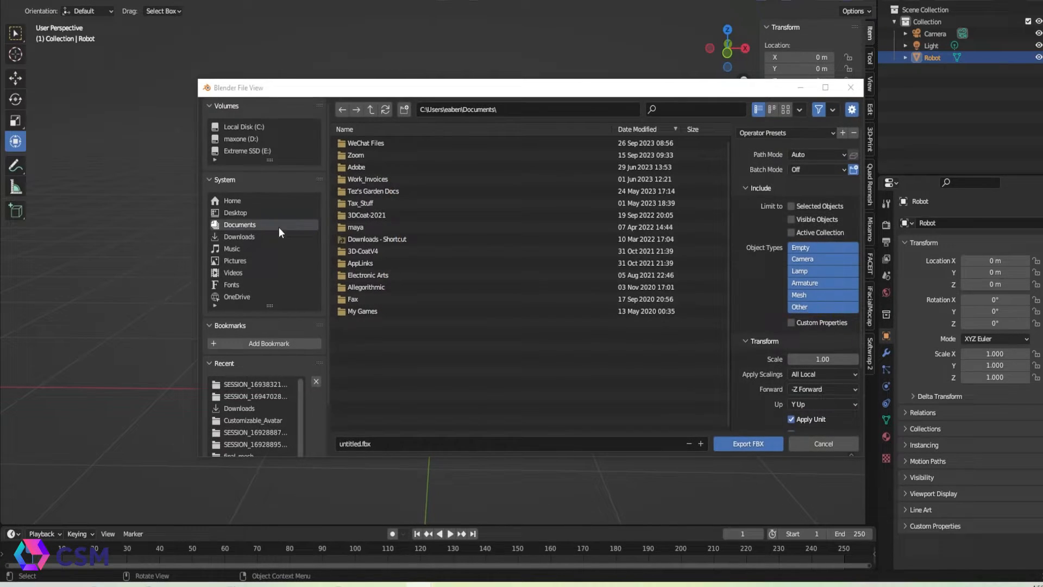
{"action": "left_click", "coordinate": [243, 139]}
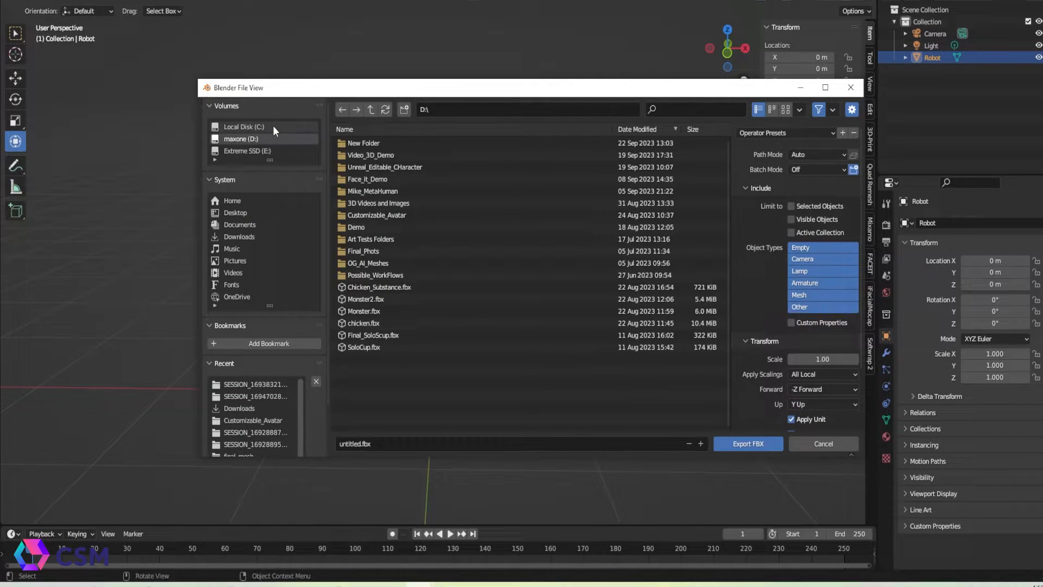
{"action": "left_click", "coordinate": [244, 127]}
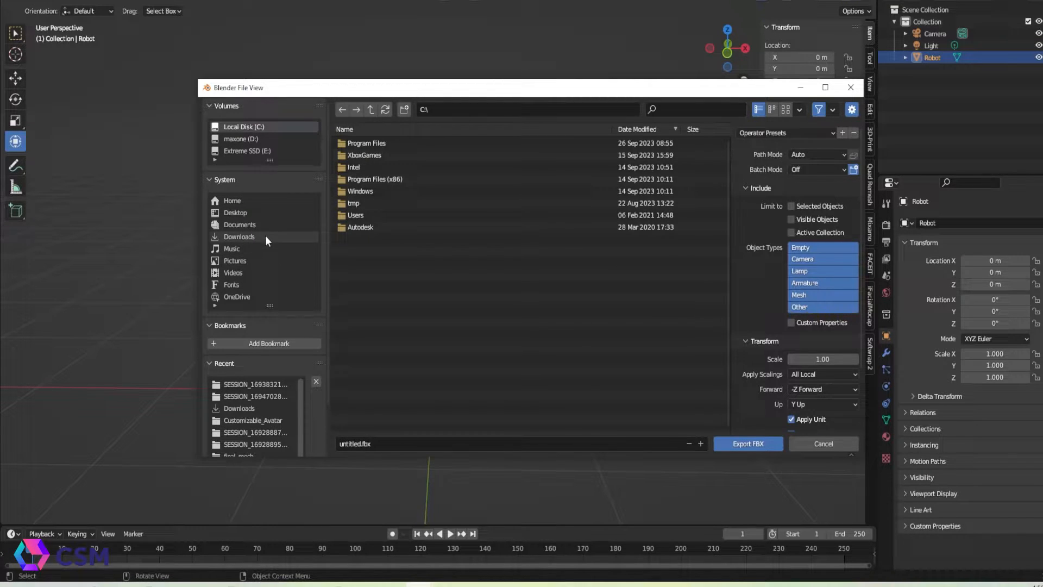
{"action": "left_click", "coordinate": [231, 248]}
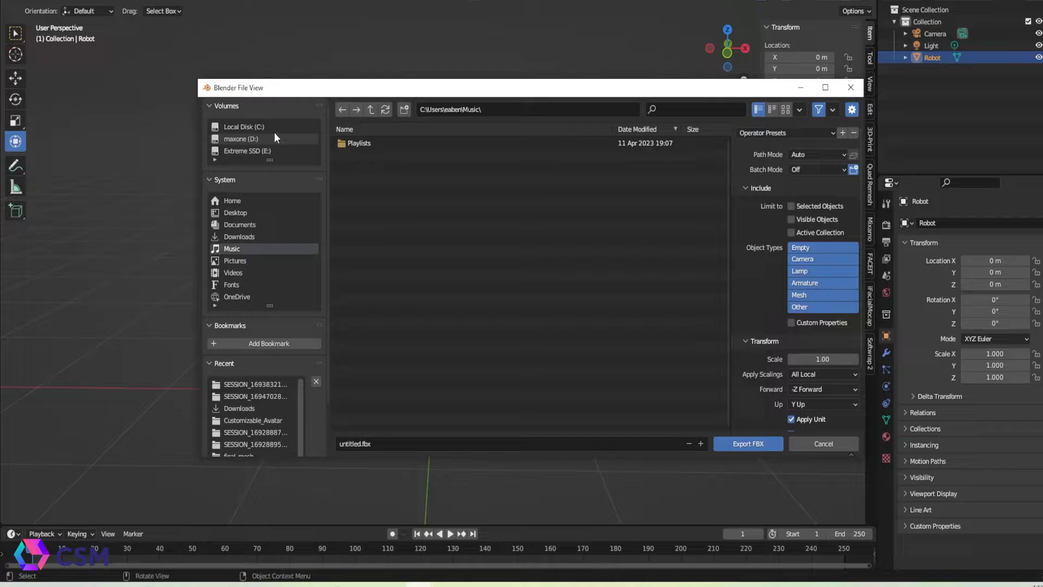
{"action": "left_click", "coordinate": [241, 139]}
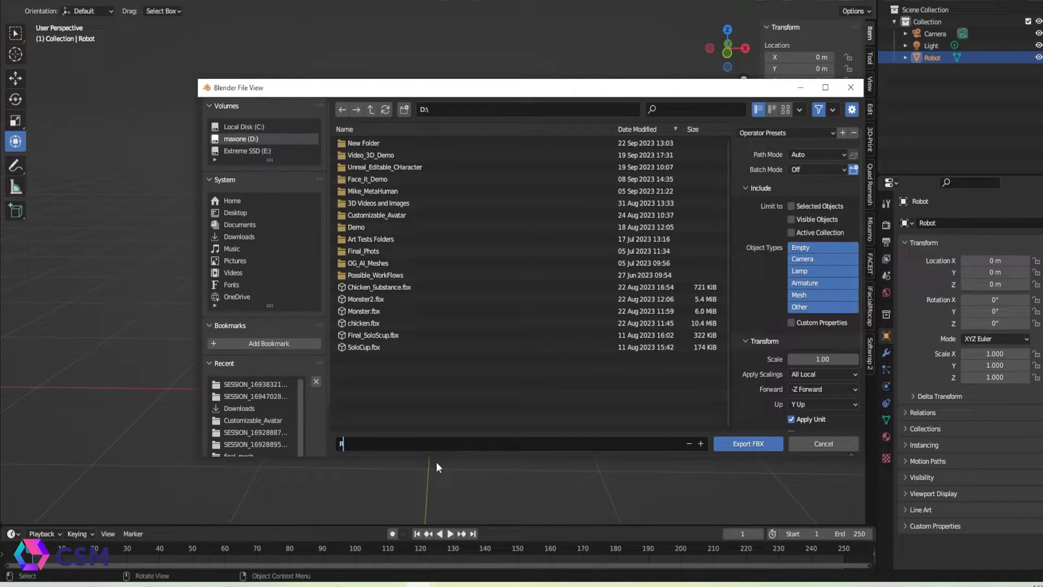
Export the selected robot as Robot_Tutorial.fbx with Path Mode set to Copy.
{"action": "type", "text": "obot_T"}
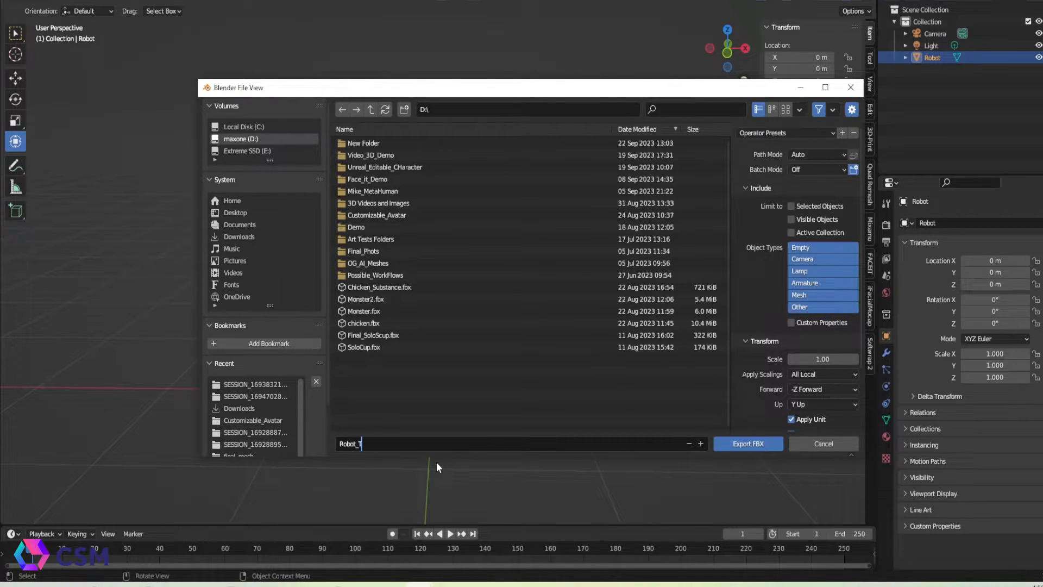
{"action": "type", "text": "utorial.fbx"}
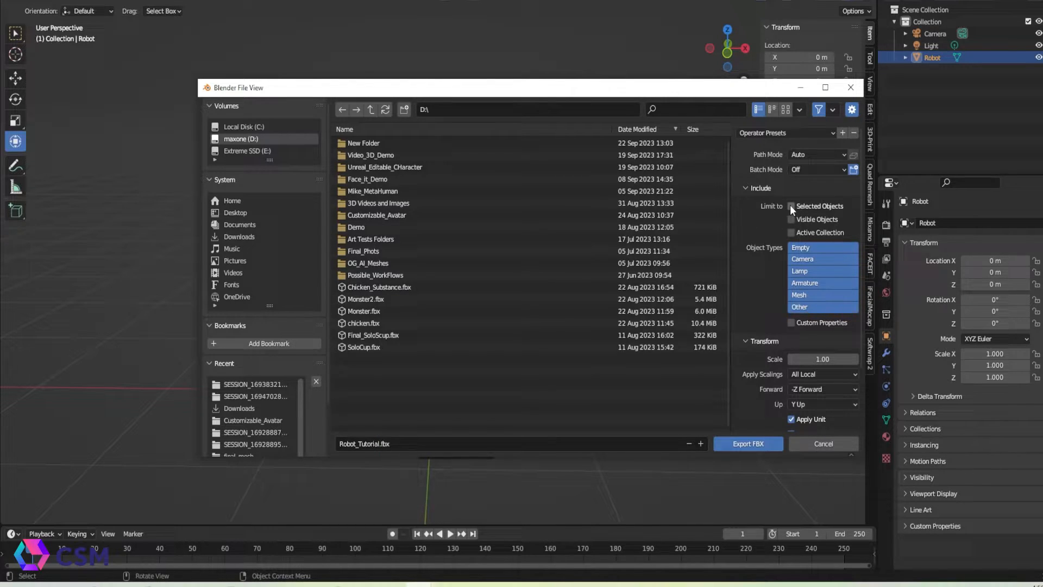
{"action": "left_click", "coordinate": [791, 206]}
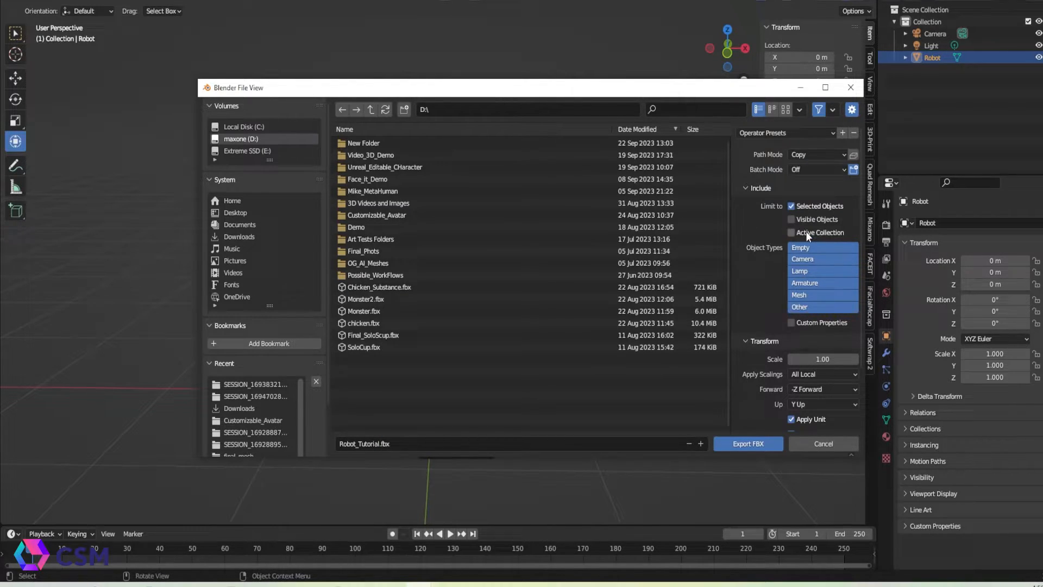
{"action": "left_click", "coordinate": [378, 287]}
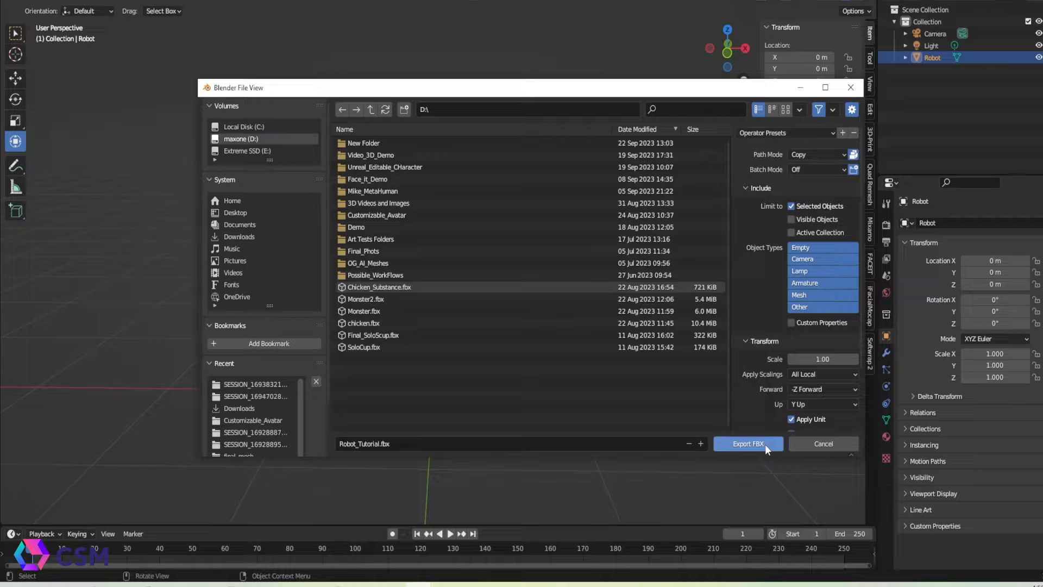
{"action": "left_click", "coordinate": [748, 444]}
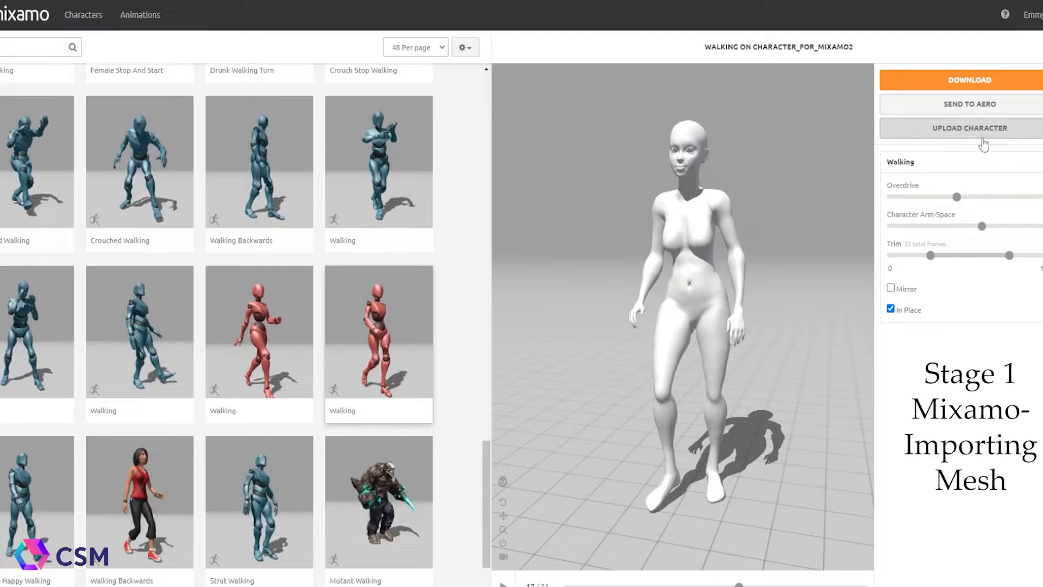
Open Mixamo's Upload Character dialog and begin selecting the robot character file.
{"action": "left_click", "coordinate": [969, 128]}
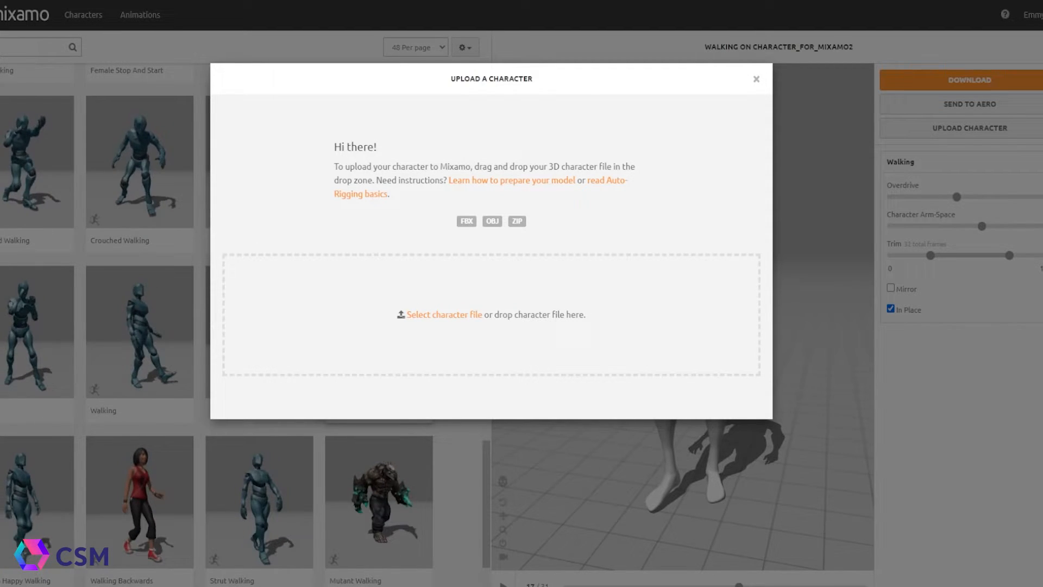
{"action": "left_click", "coordinate": [445, 314]}
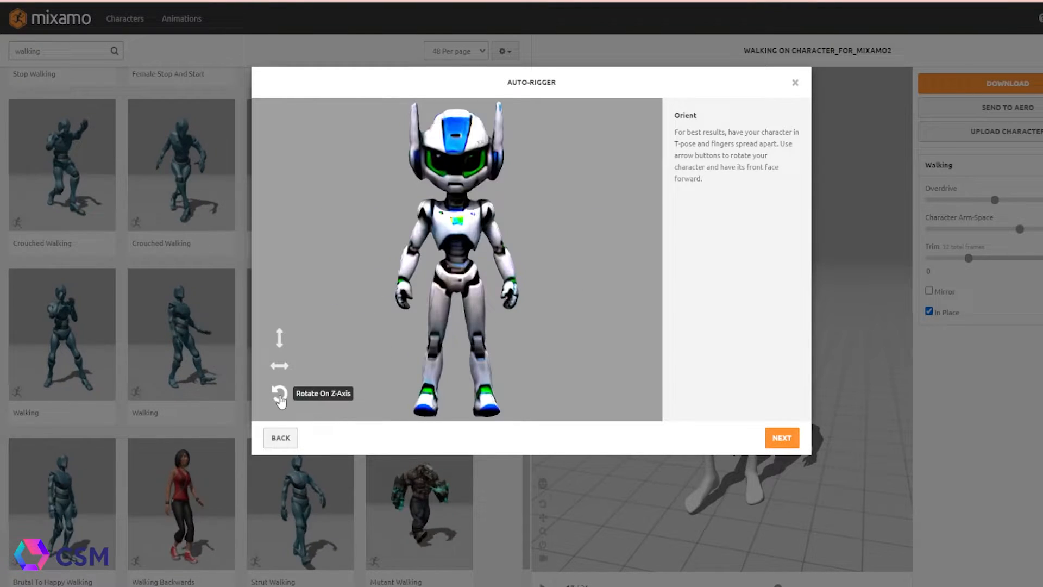
{"action": "mouse_move", "coordinate": [284, 328]}
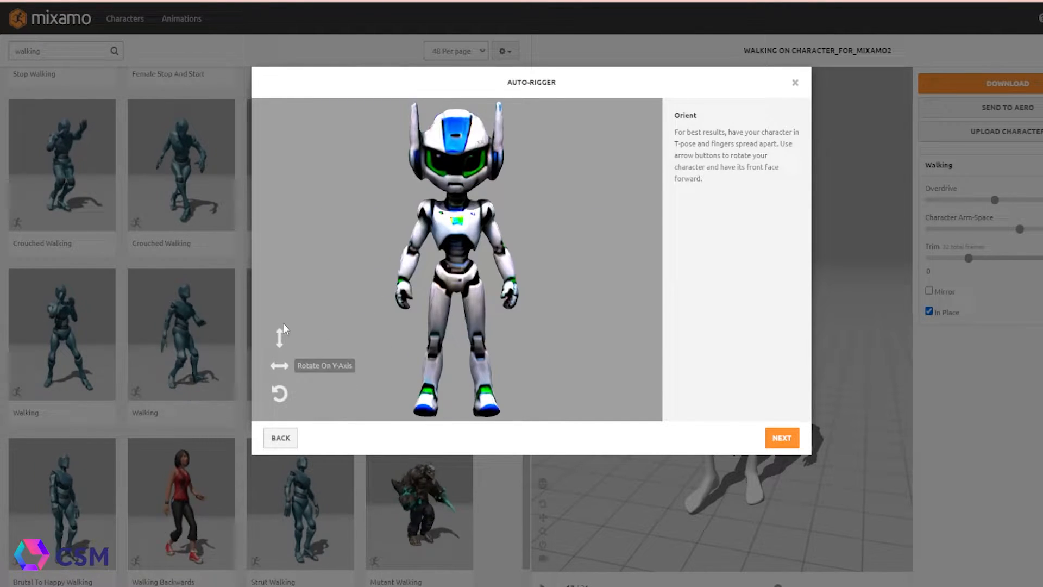
{"action": "mouse_move", "coordinate": [438, 289]}
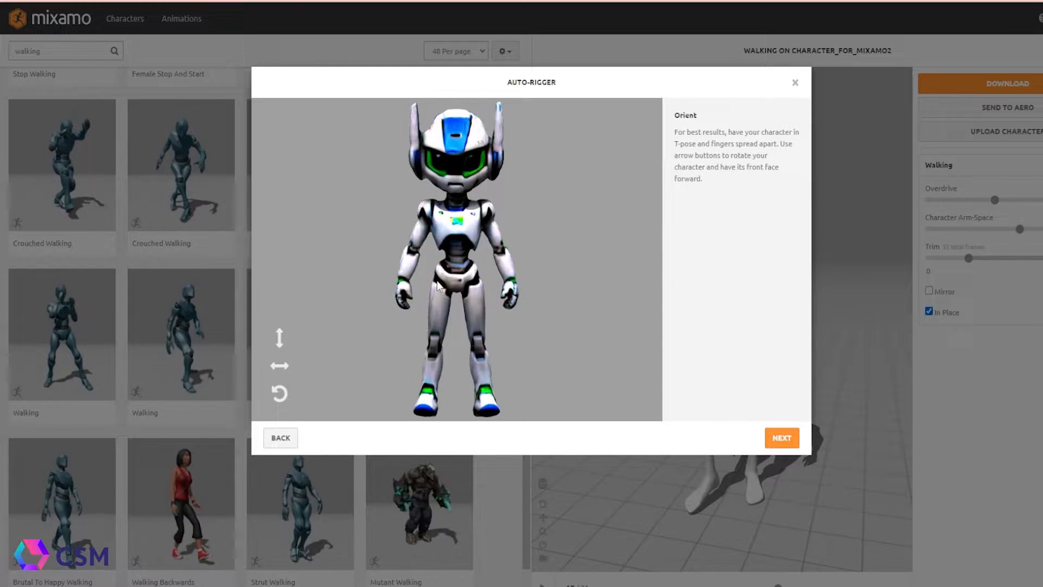
Move past orientation and place the chin and other joint markers on the robot.
{"action": "left_click", "coordinate": [782, 437]}
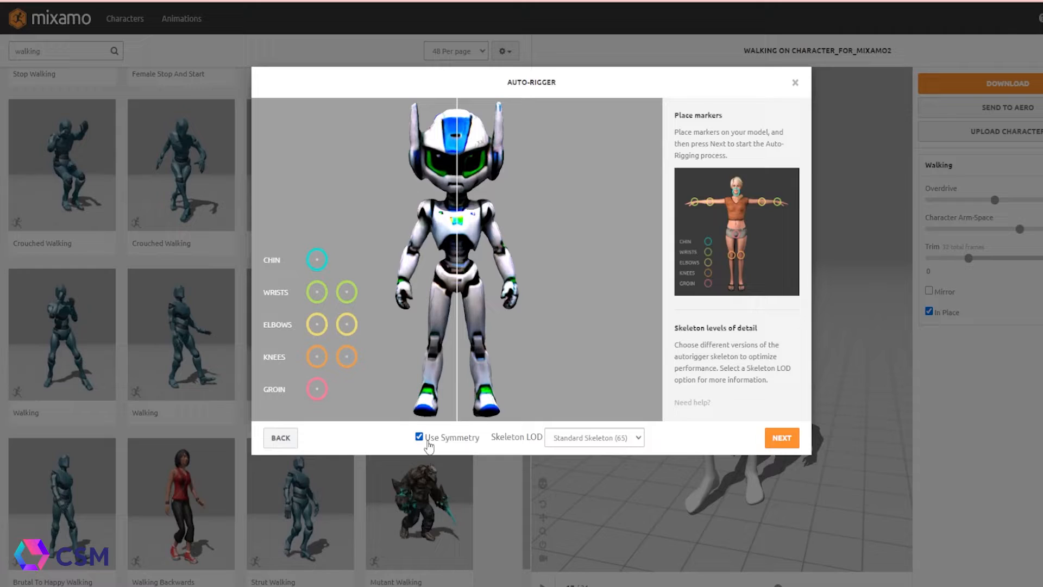
{"action": "left_click_drag", "start_coordinate": [317, 260], "coordinate": [438, 197]}
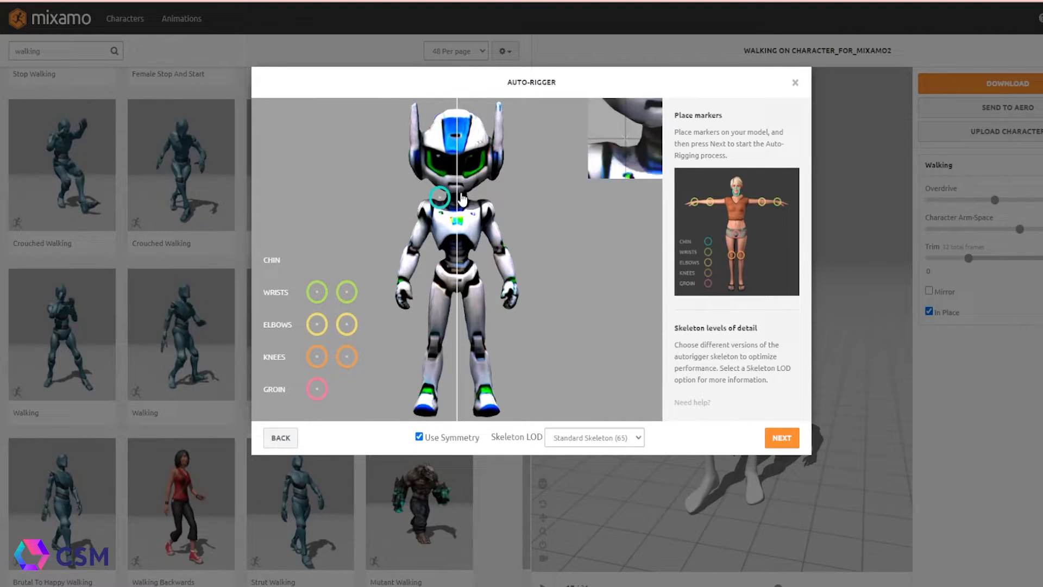
{"action": "left_click_drag", "start_coordinate": [439, 197], "coordinate": [456, 192]}
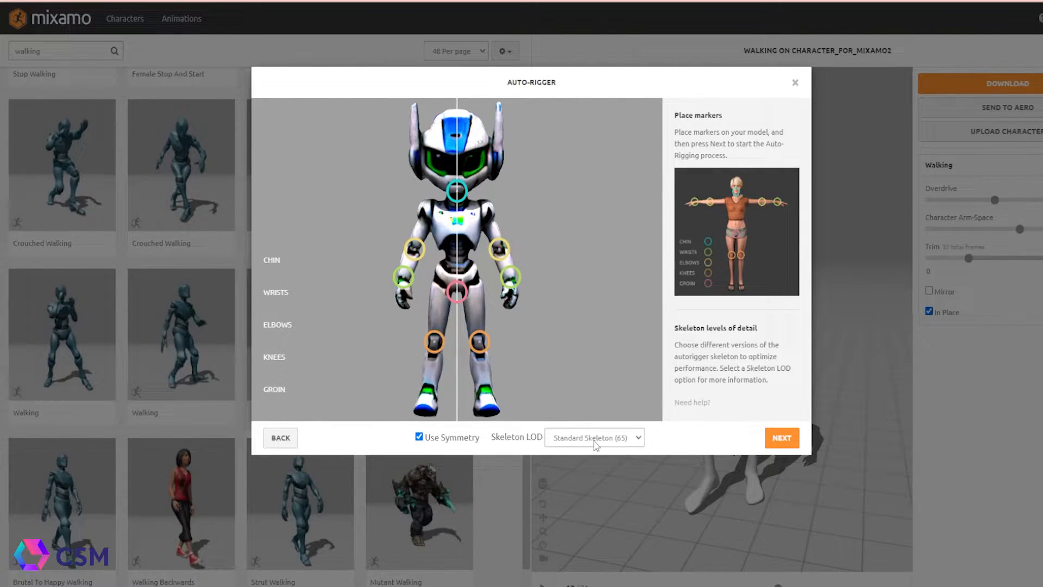
Choose the 2 Chain Fingers skeleton LOD and run the auto-rigger.
{"action": "left_click", "coordinate": [595, 437]}
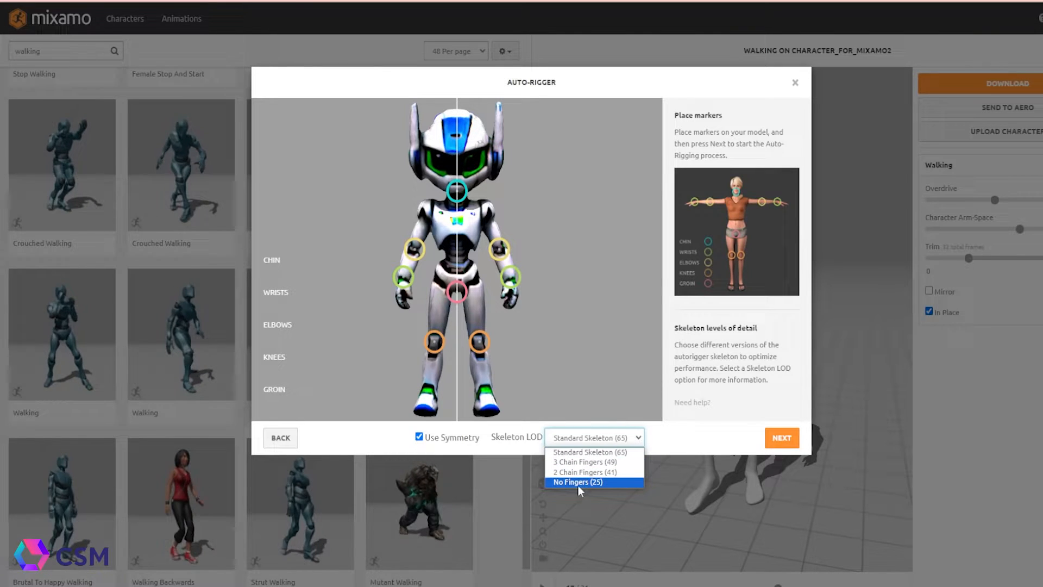
{"action": "mouse_move", "coordinate": [588, 481]}
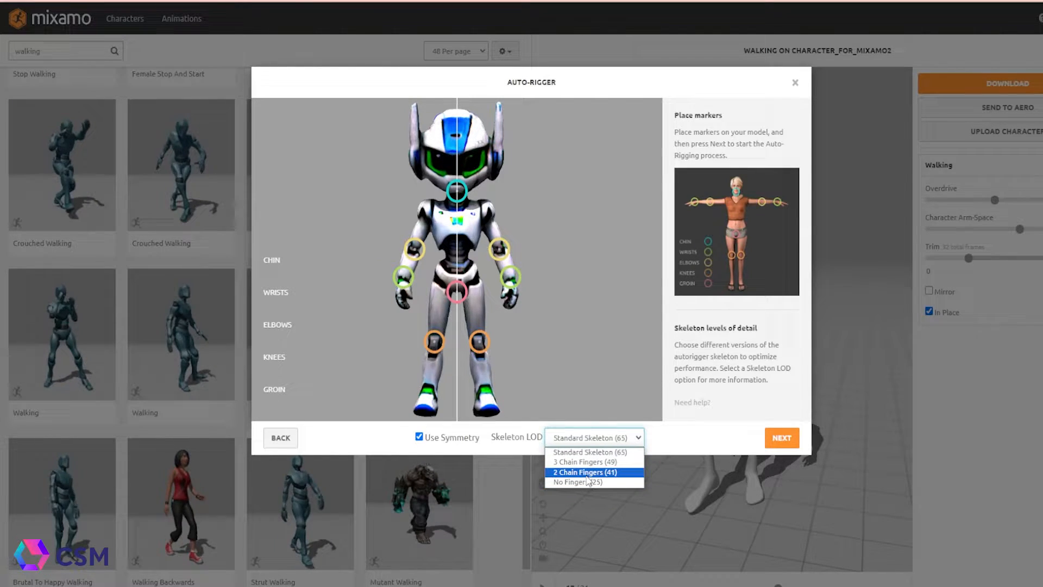
{"action": "left_click", "coordinate": [585, 472]}
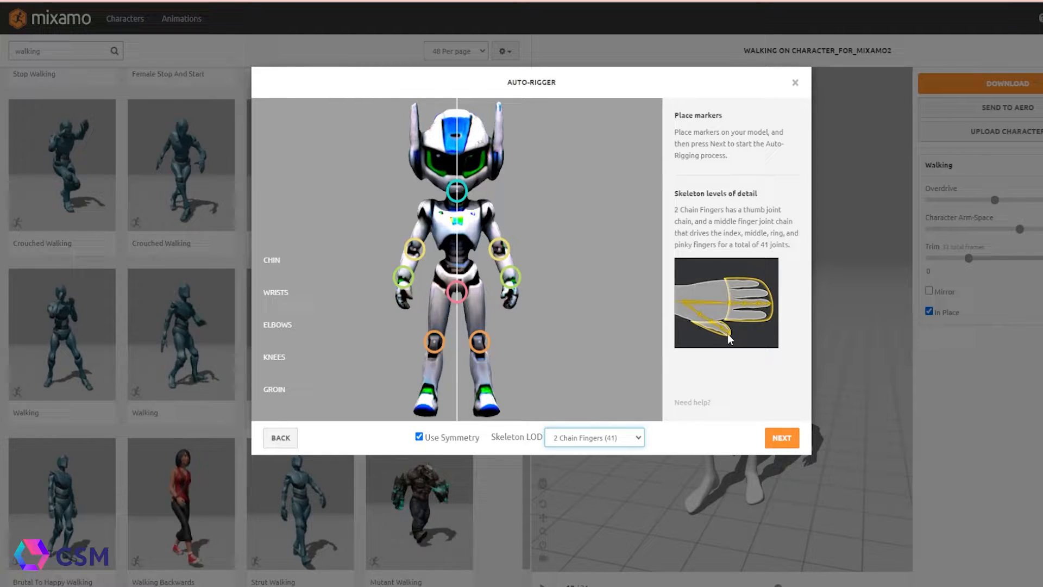
{"action": "left_click", "coordinate": [594, 437]}
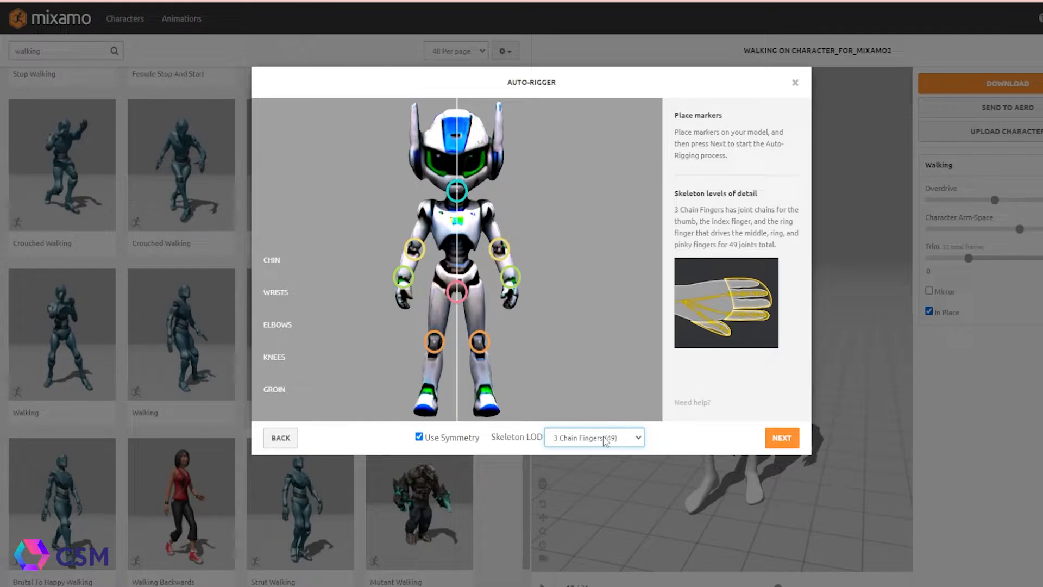
{"action": "left_click", "coordinate": [594, 437]}
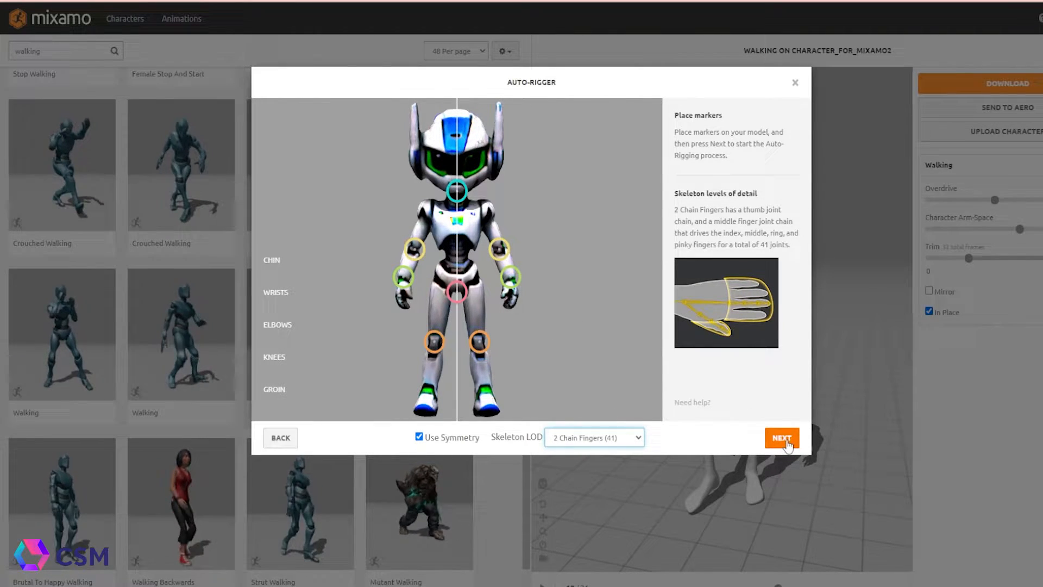
{"action": "left_click", "coordinate": [781, 438]}
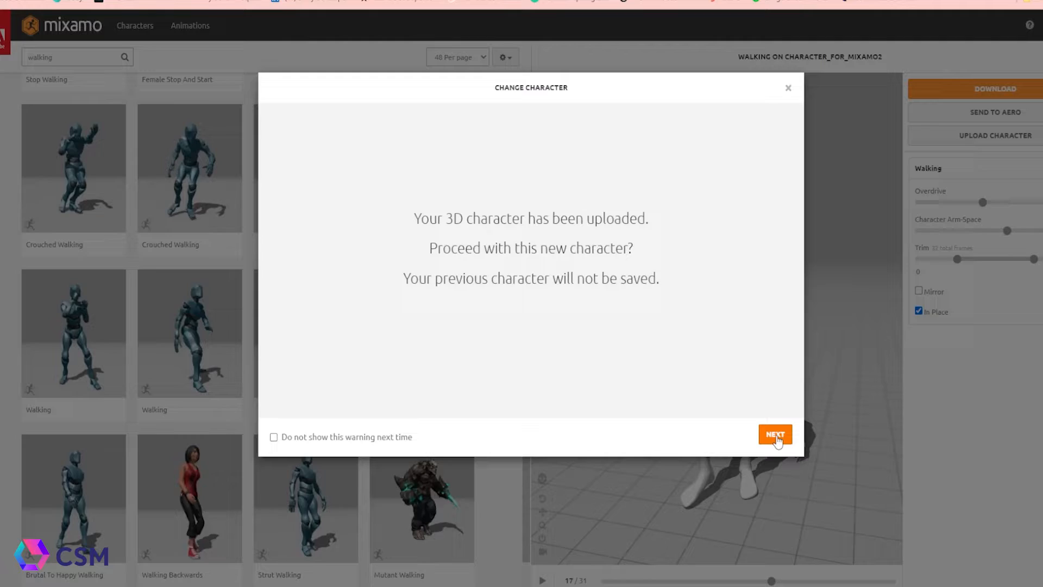
Proceed with the uploaded robot as the character and play its Walking preview.
{"action": "left_click", "coordinate": [774, 433]}
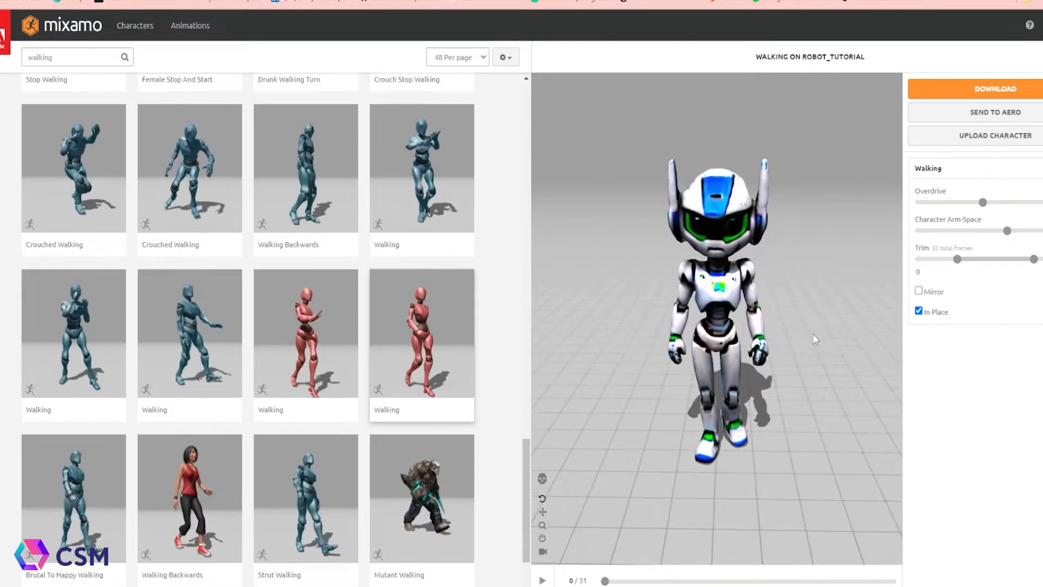
{"action": "left_click", "coordinate": [542, 580]}
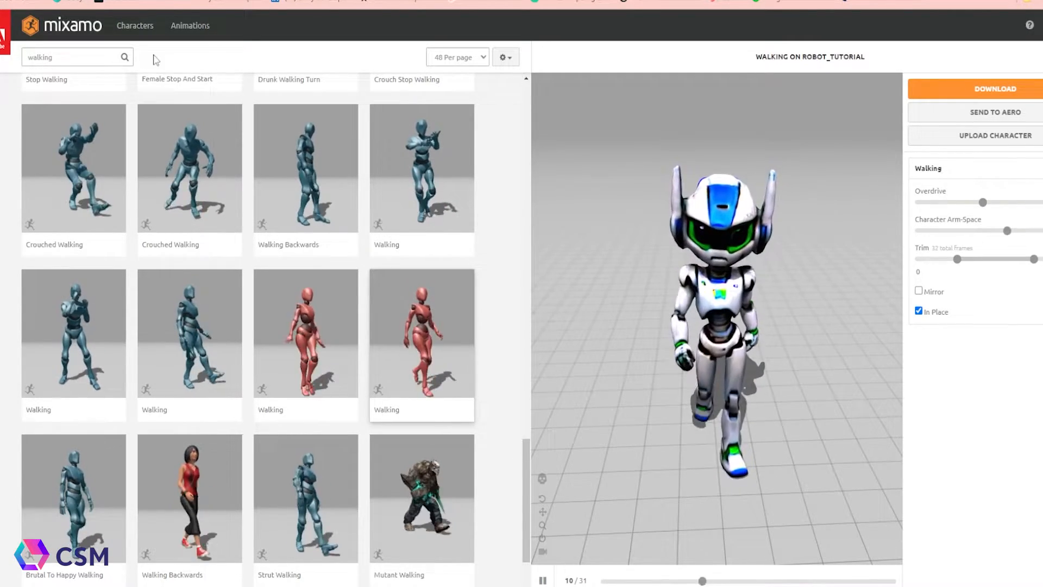
Search 'dancing' and preview Silly Dancing, Samba Dancing and another dance on the robot.
{"action": "left_click", "coordinate": [71, 57]}
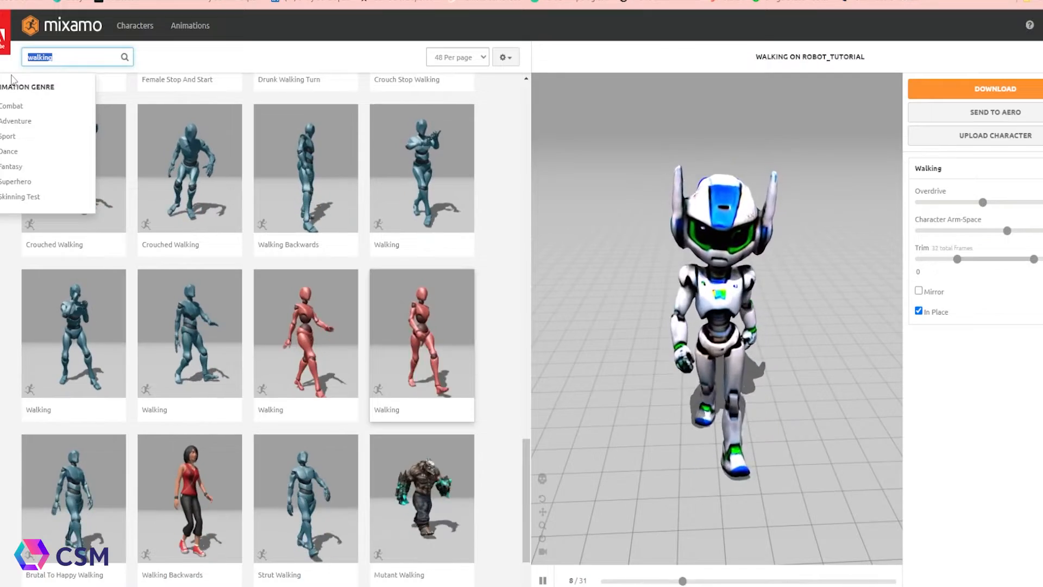
{"action": "type", "text": "dancing"}
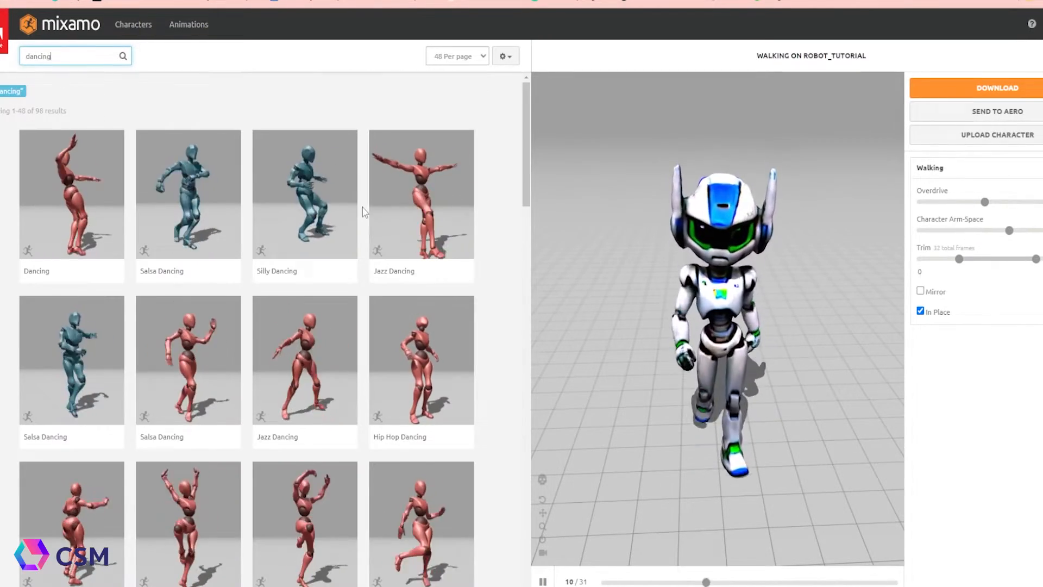
{"action": "scroll", "scroll_direction": "down", "scroll_amount": 3}
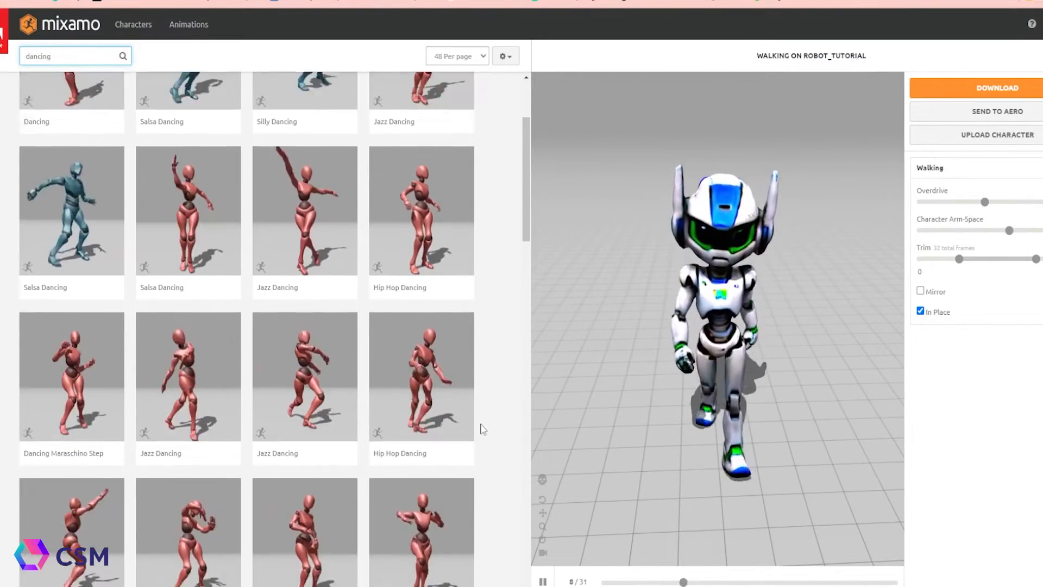
{"action": "scroll", "scroll_direction": "down", "scroll_amount": 3}
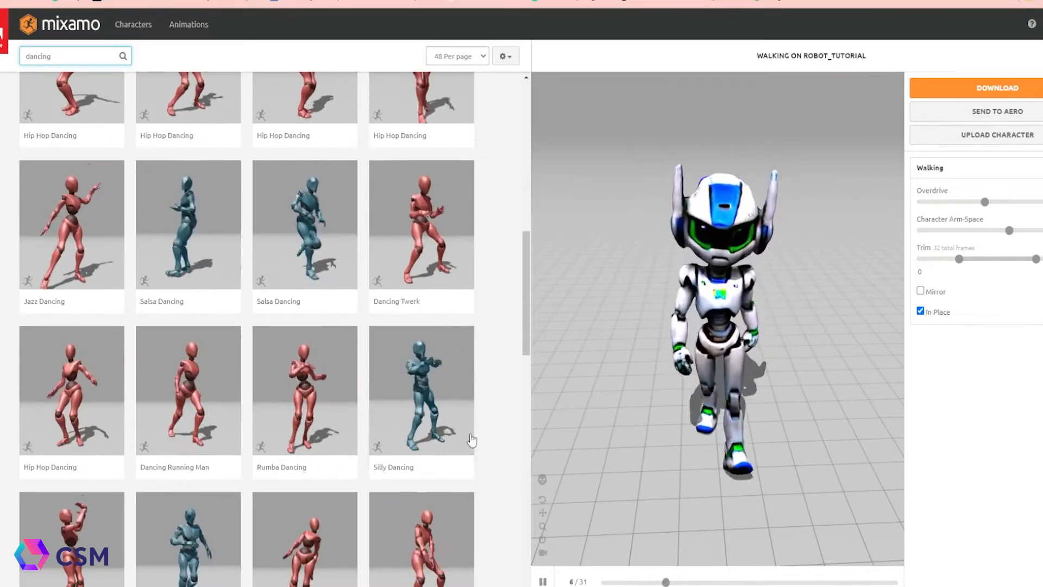
{"action": "left_click", "coordinate": [421, 394]}
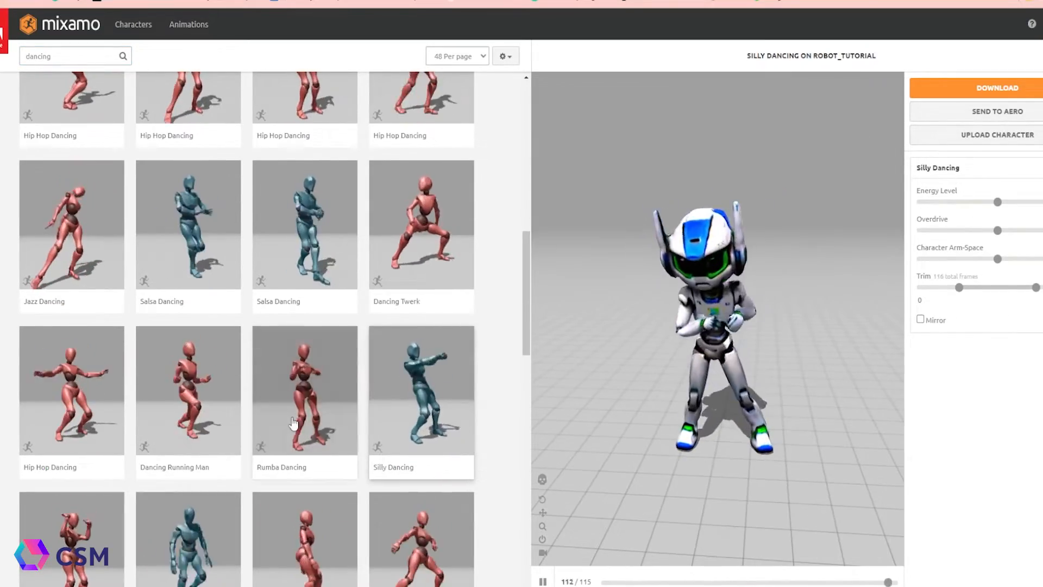
{"action": "scroll", "scroll_direction": "down", "scroll_amount": 3}
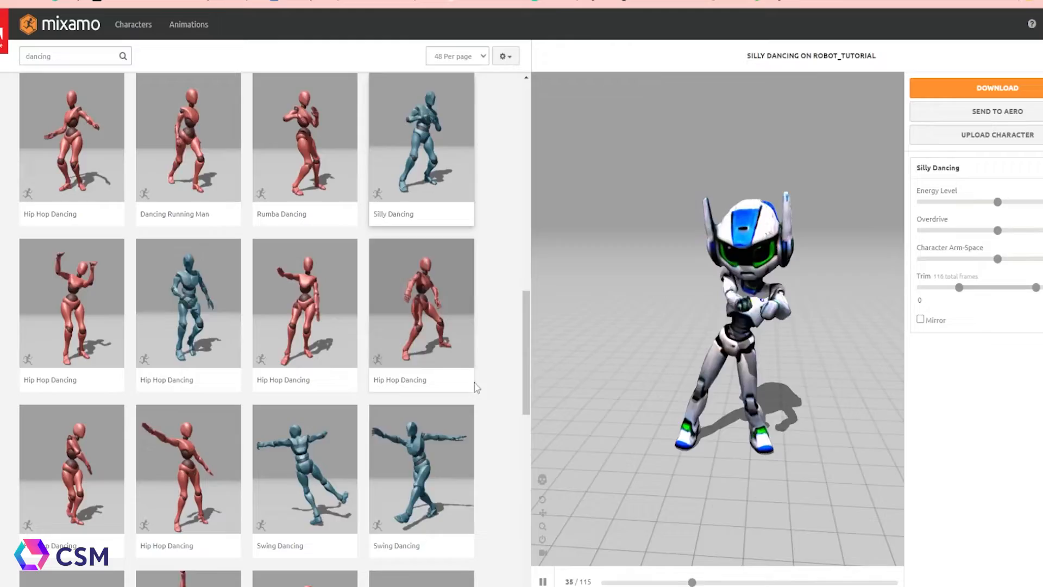
{"action": "left_click", "coordinate": [421, 307]}
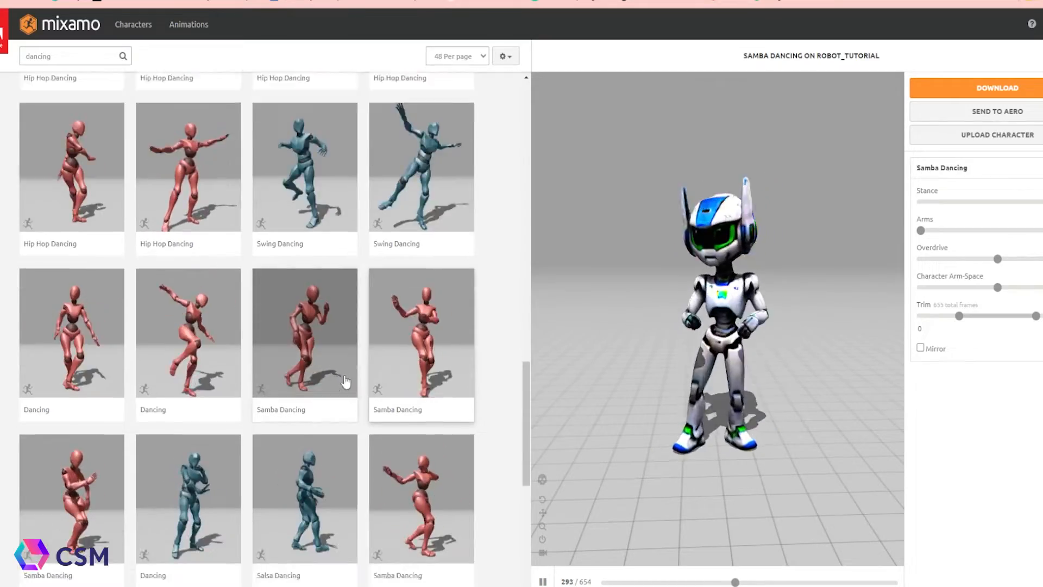
{"action": "left_click", "coordinate": [305, 332]}
{"action": "type", "text": "robot"}
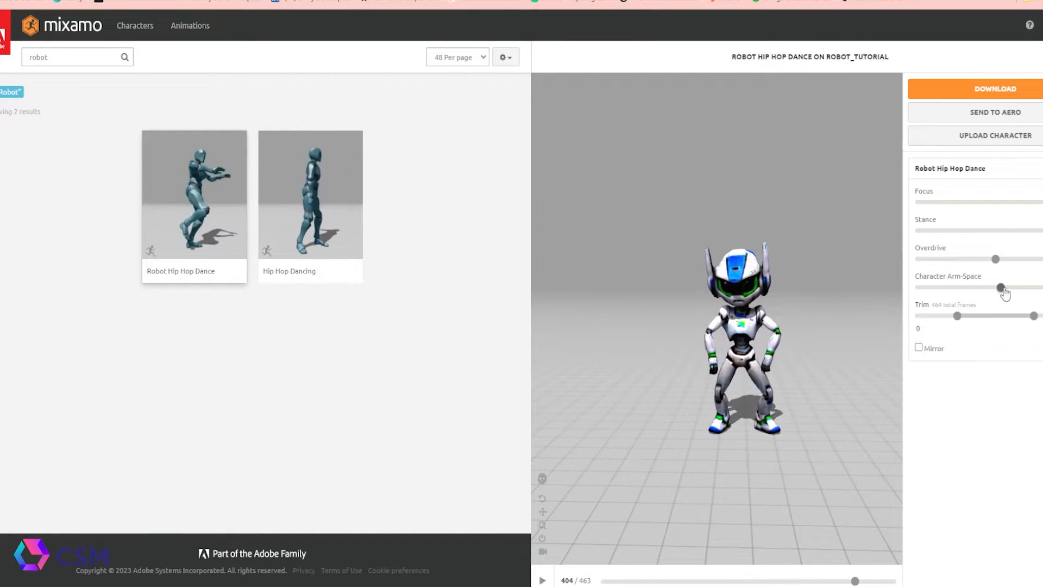
Adjust the Character Arm-Space slider for the Robot Hip Hop Dance animation.
{"action": "left_click_drag", "start_coordinate": [999, 287], "coordinate": [1005, 287]}
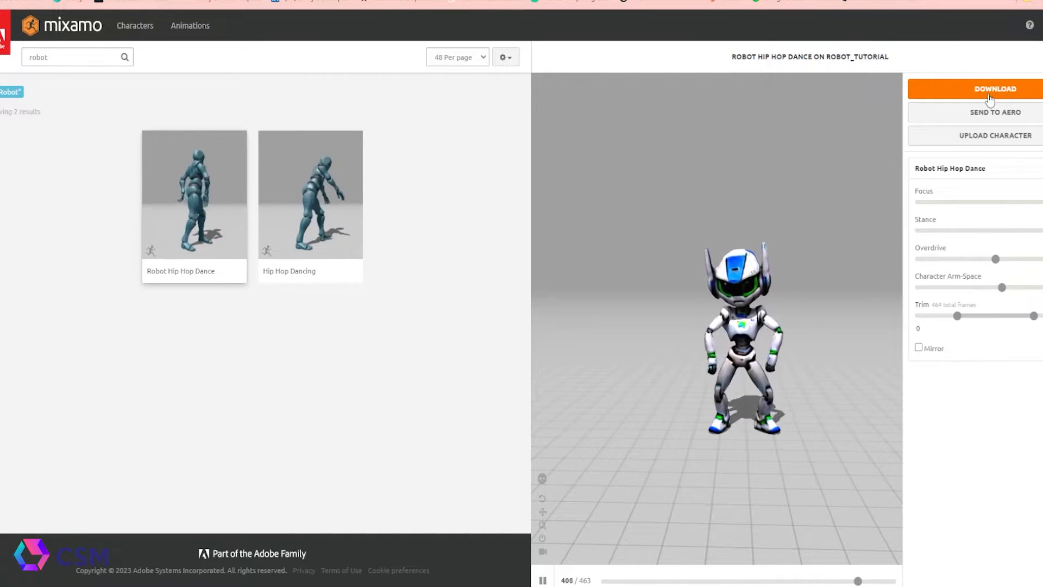
Download the robot dance from Mixamo as FBX Binary with skin at 30 fps.
{"action": "left_click", "coordinate": [990, 88]}
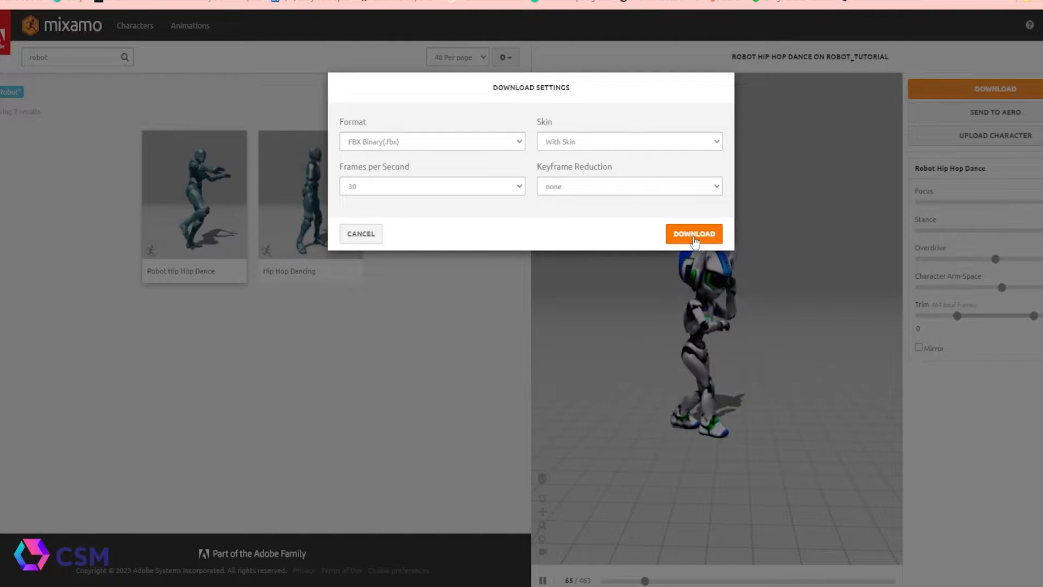
{"action": "left_click", "coordinate": [694, 233]}
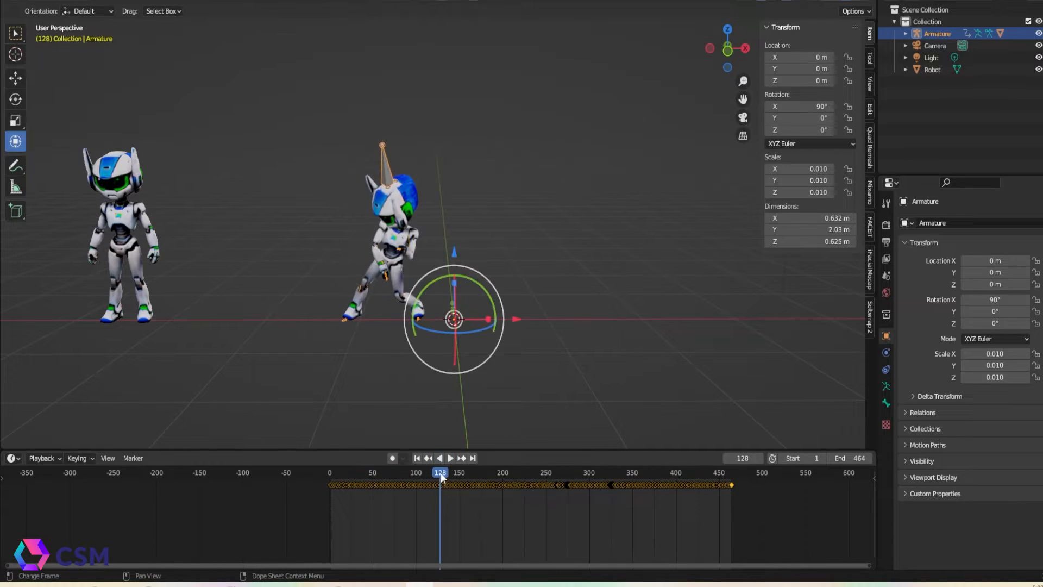
Jump to a timeline frame to check the imported robot's dance animation.
{"action": "left_click", "coordinate": [329, 472]}
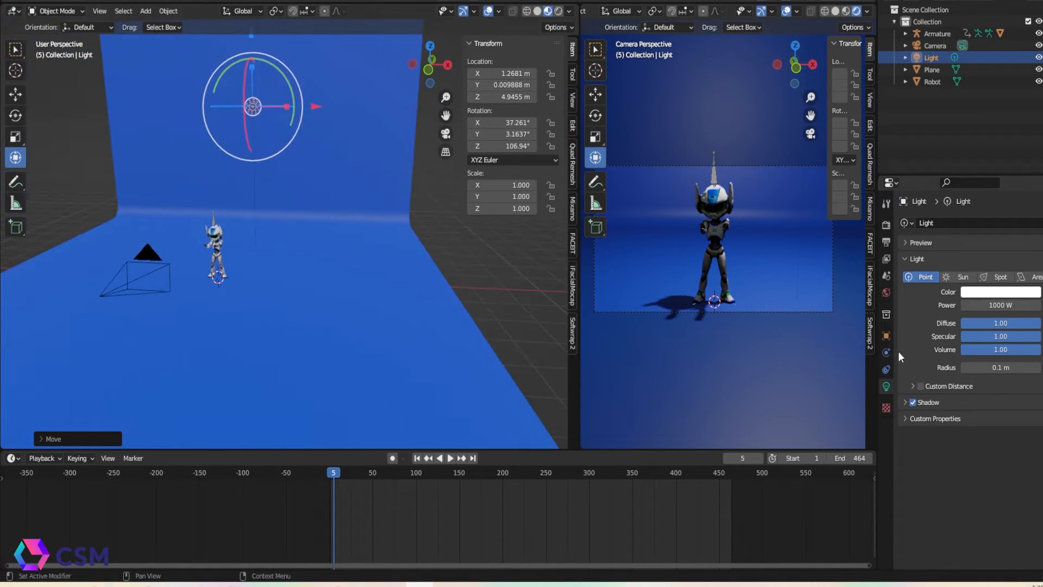
Adjust a setting in the Properties panel while building the stage, light and camera.
{"action": "left_click", "coordinate": [1001, 278]}
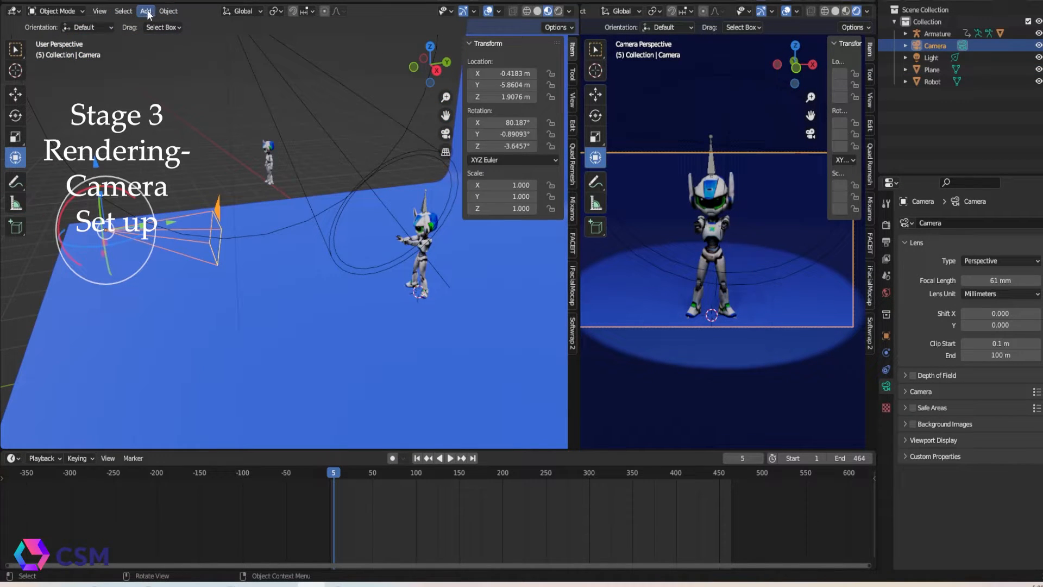
Add a Plain Axes empty and give it a Child Of constraint.
{"action": "left_click", "coordinate": [145, 11]}
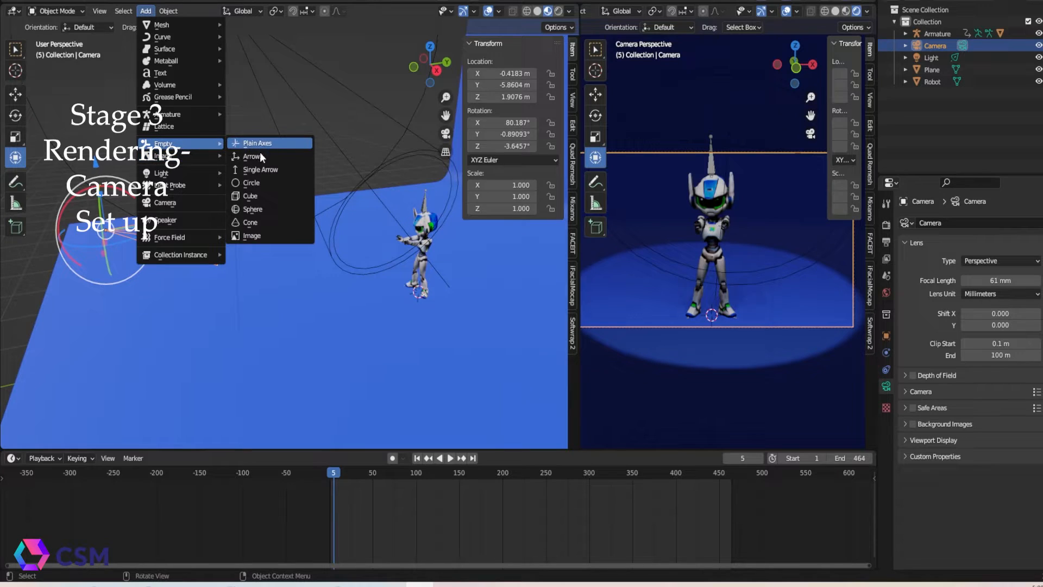
{"action": "left_click", "coordinate": [257, 143]}
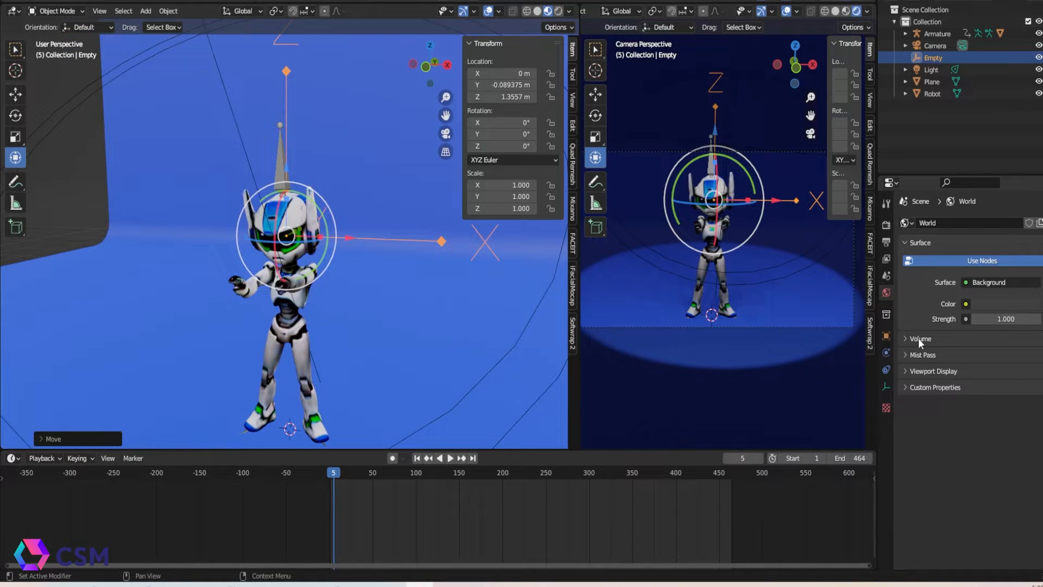
{"action": "left_click", "coordinate": [932, 223]}
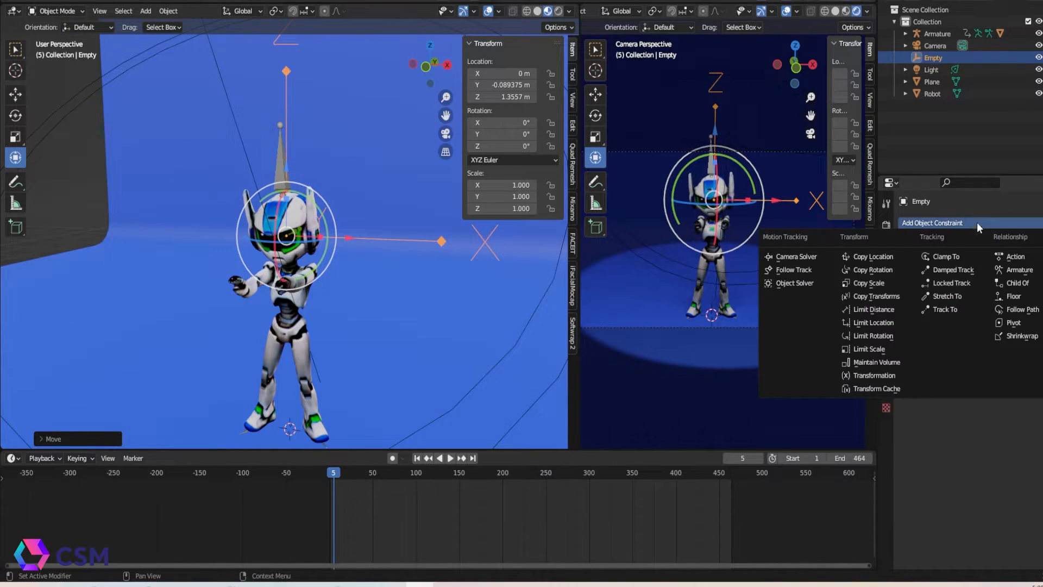
{"action": "mouse_move", "coordinate": [1018, 282]}
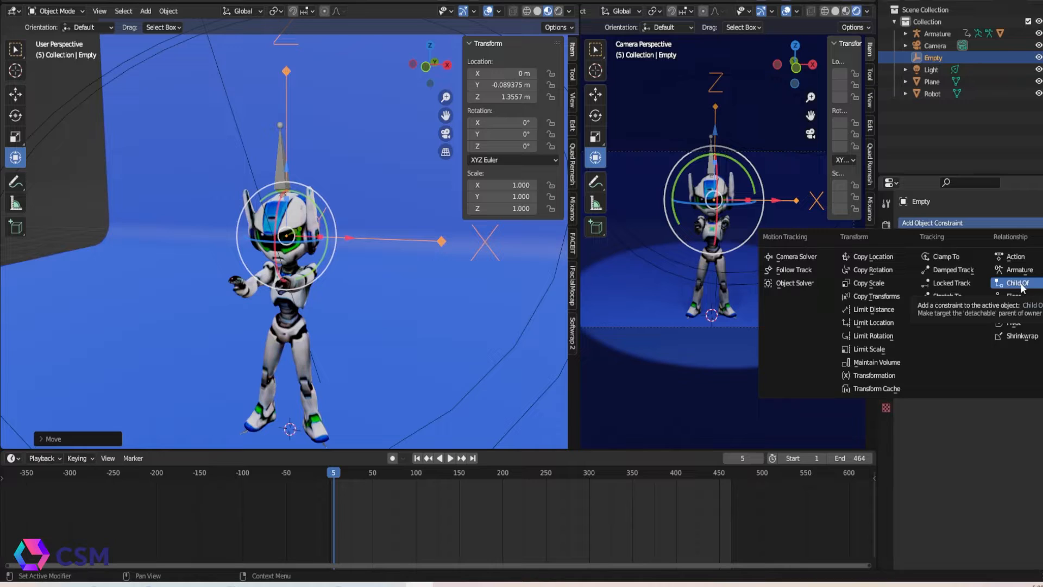
{"action": "left_click", "coordinate": [1018, 282]}
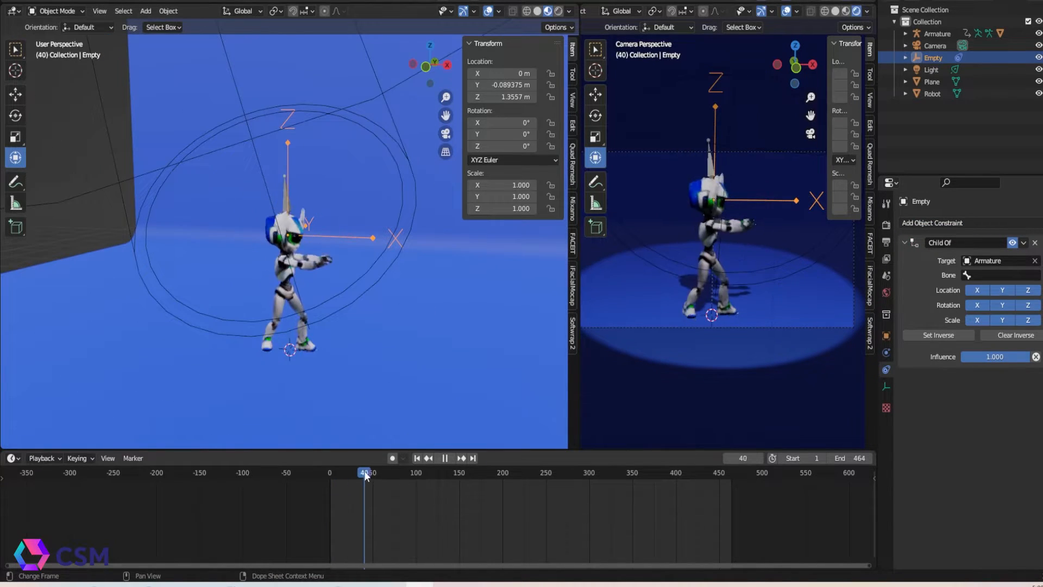
Target Robot.001 with vertex group mixamorig:Head and preview the empty following the dance.
{"action": "left_click", "coordinate": [333, 473]}
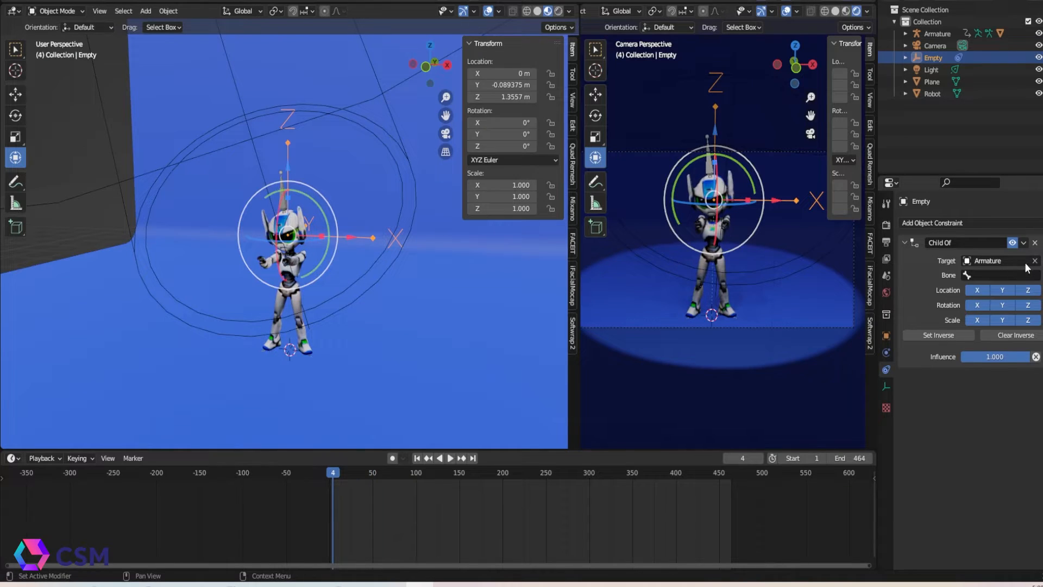
{"action": "left_click", "coordinate": [1034, 261]}
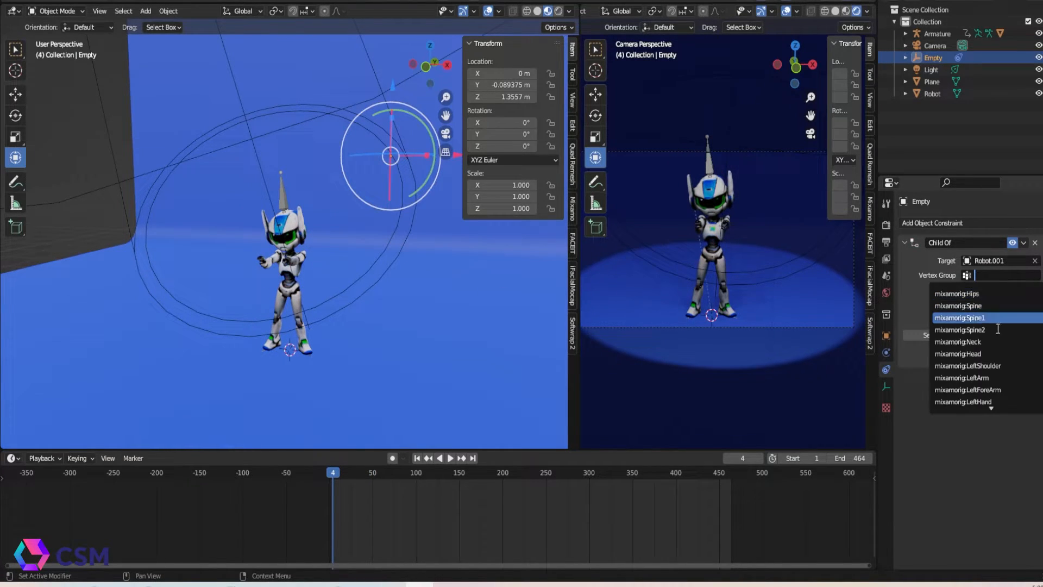
{"action": "left_click", "coordinate": [958, 354]}
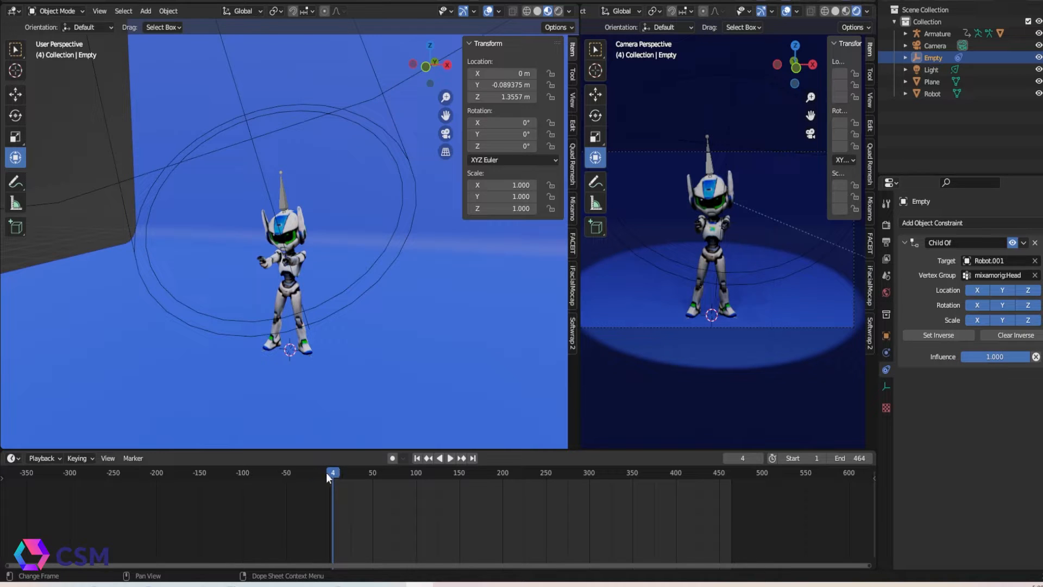
{"action": "left_click", "coordinate": [452, 458]}
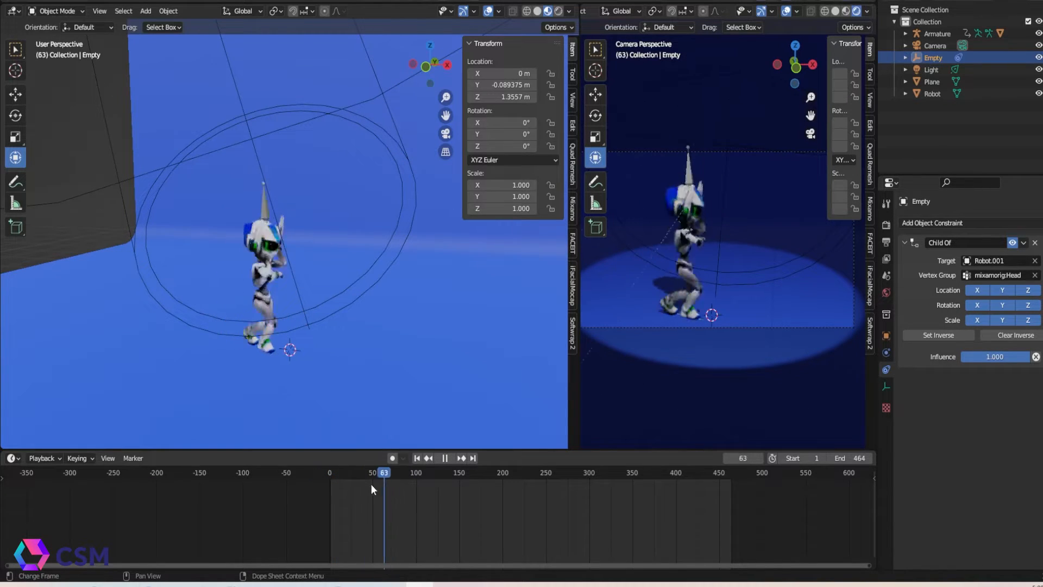
{"action": "left_click", "coordinate": [417, 458]}
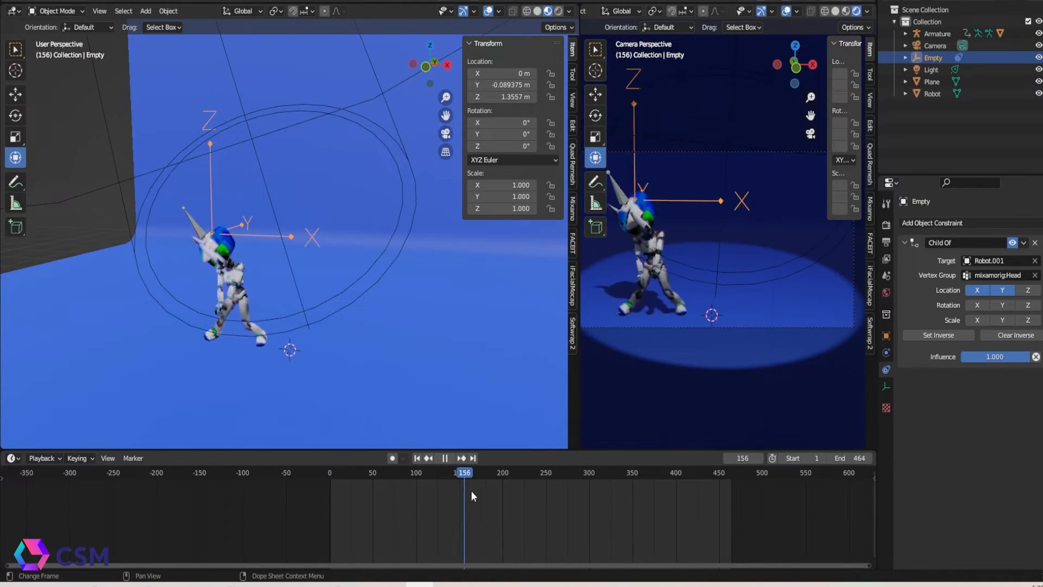
{"action": "left_click", "coordinate": [932, 222]}
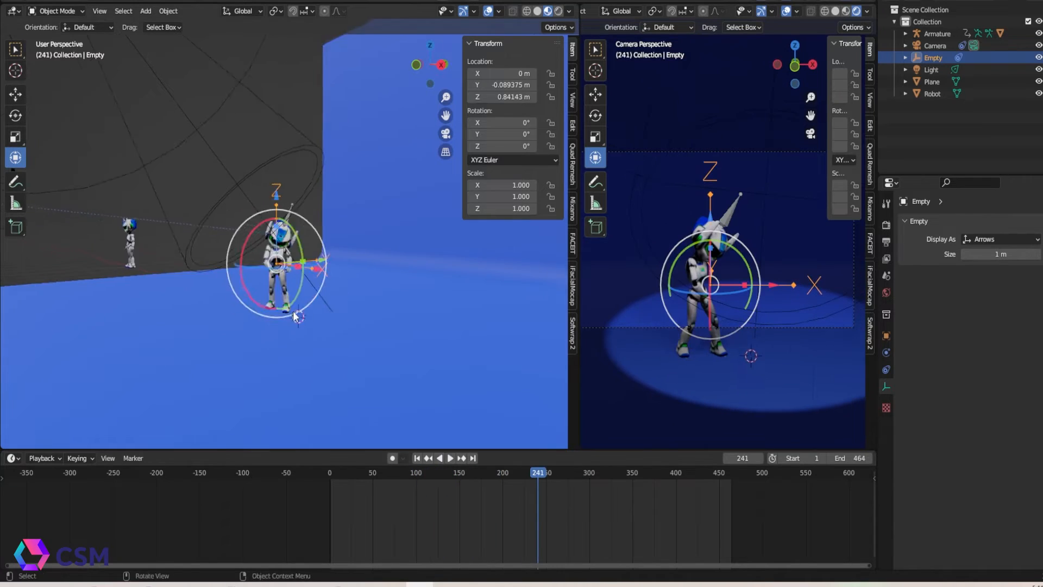
Select the camera, play the animation, and lower its tracking influence to 0.441.
{"action": "left_click", "coordinate": [936, 46]}
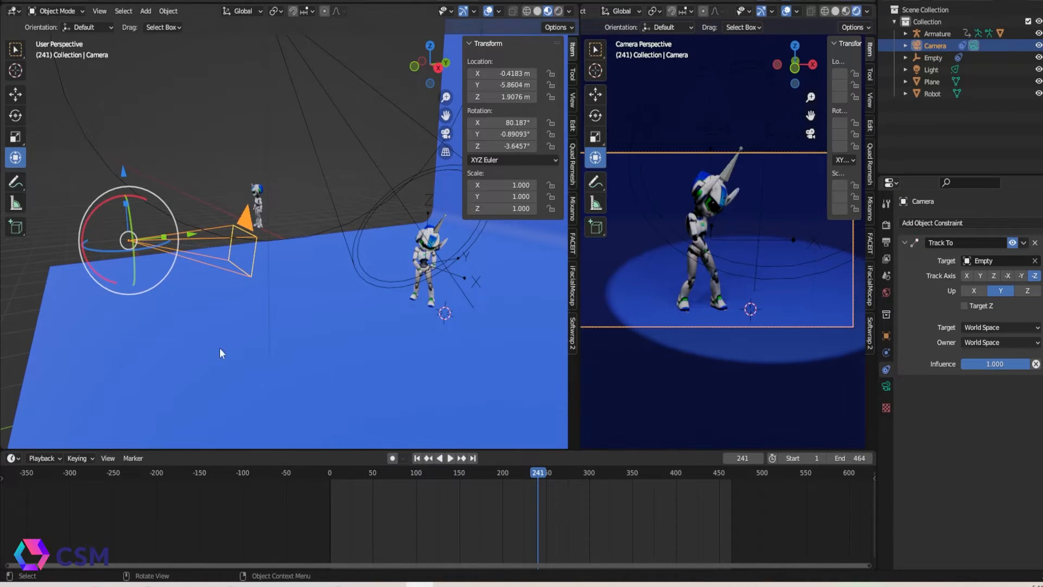
{"action": "left_click", "coordinate": [329, 473]}
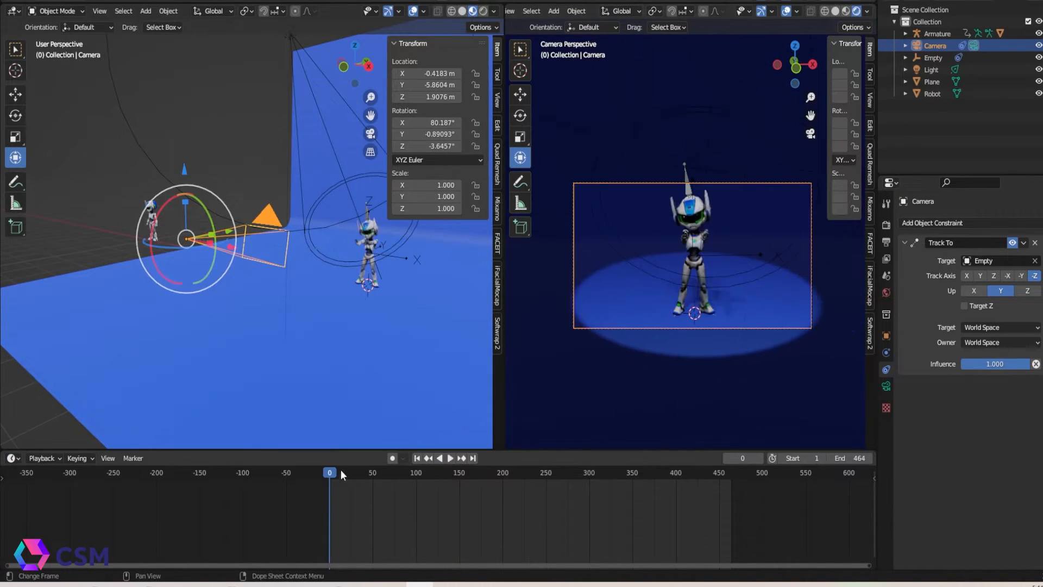
{"action": "left_click", "coordinate": [450, 458]}
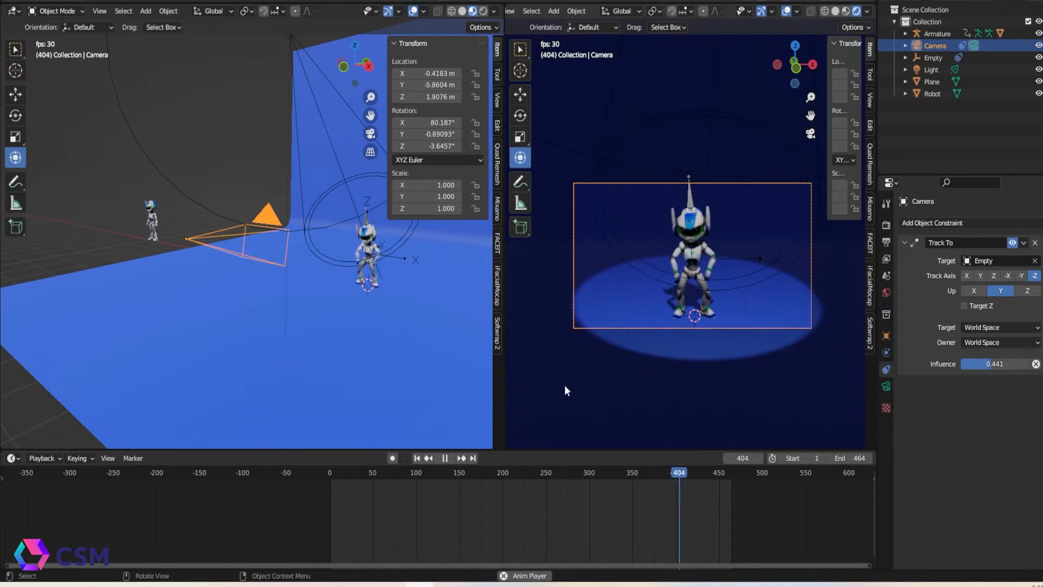
{"action": "left_click_drag", "start_coordinate": [679, 472], "coordinate": [458, 472]}
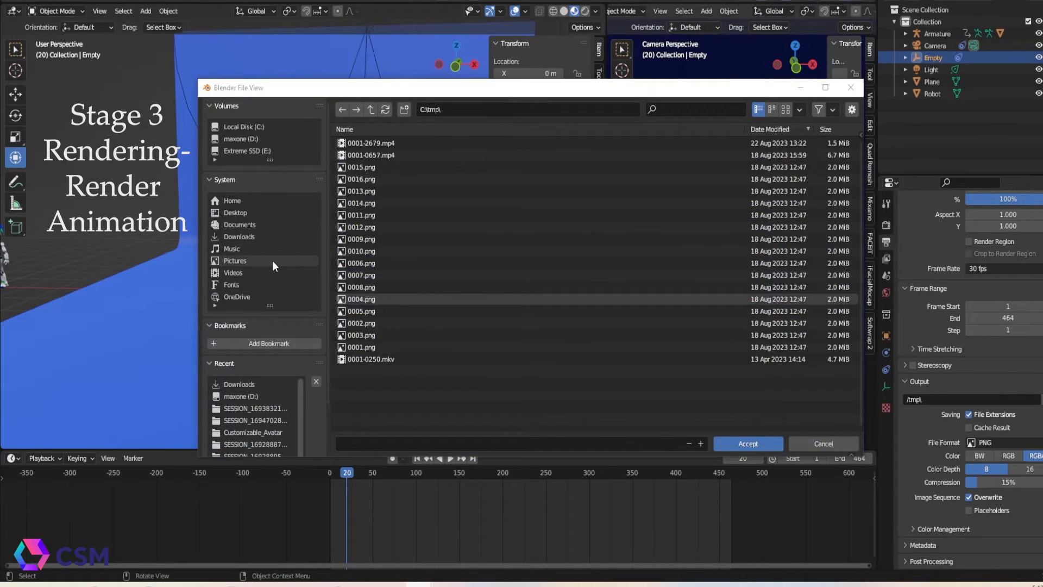
Browse to the Videos folder and name the output file 'Robot'.
{"action": "left_click", "coordinate": [233, 273]}
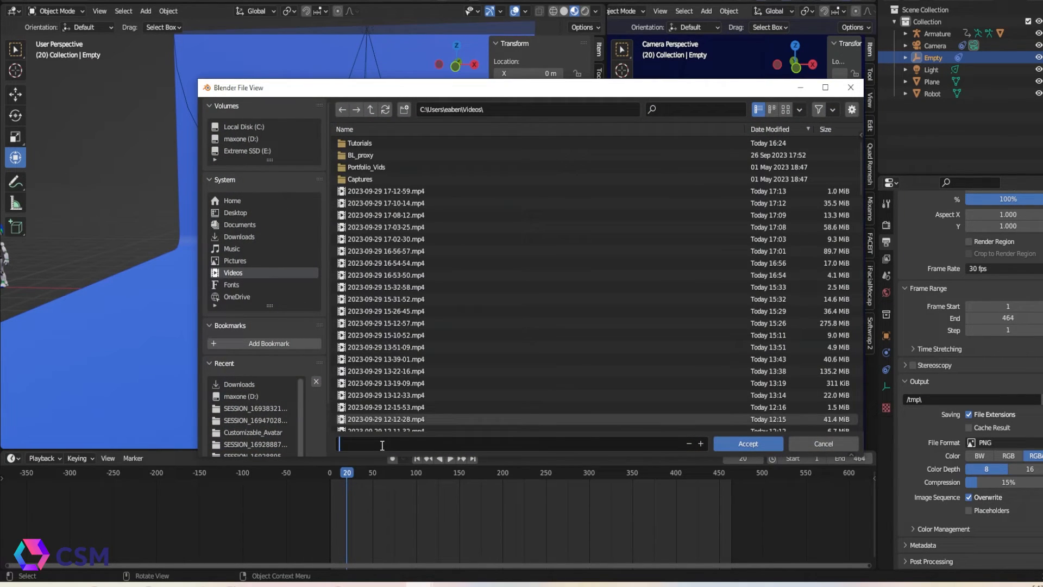
{"action": "type", "text": "Robot_Dancing"}
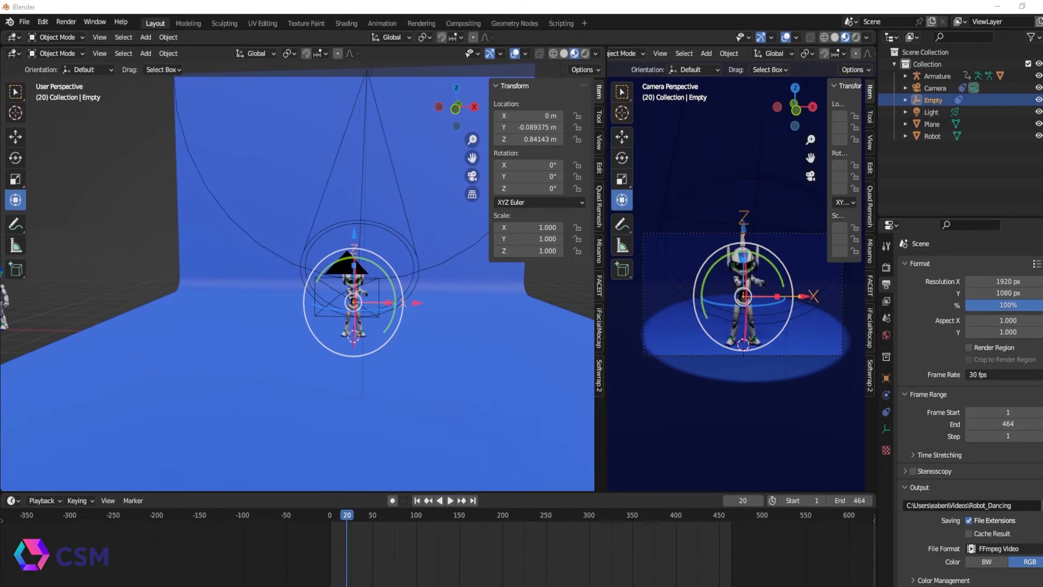
{"action": "mouse_move", "coordinate": [296, 185]}
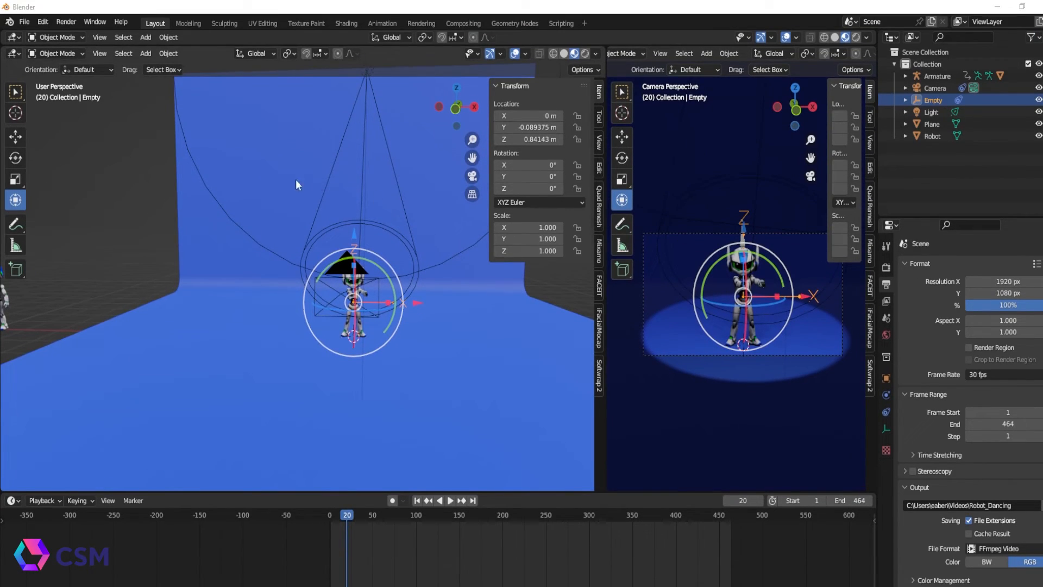
{"action": "mouse_move", "coordinate": [66, 21]}
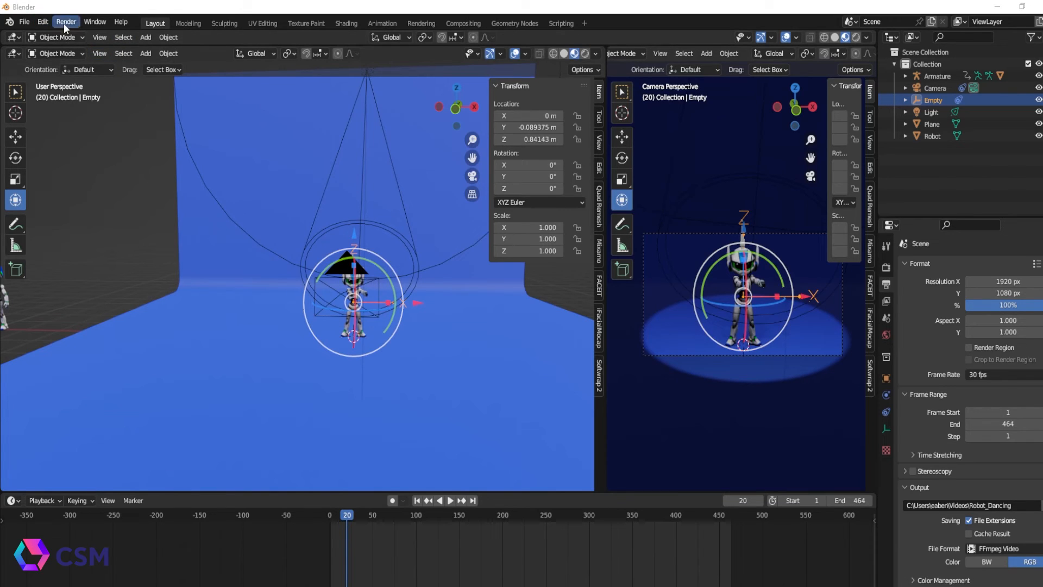
Render the full animation using Render > Render Animation.
{"action": "left_click", "coordinate": [66, 22]}
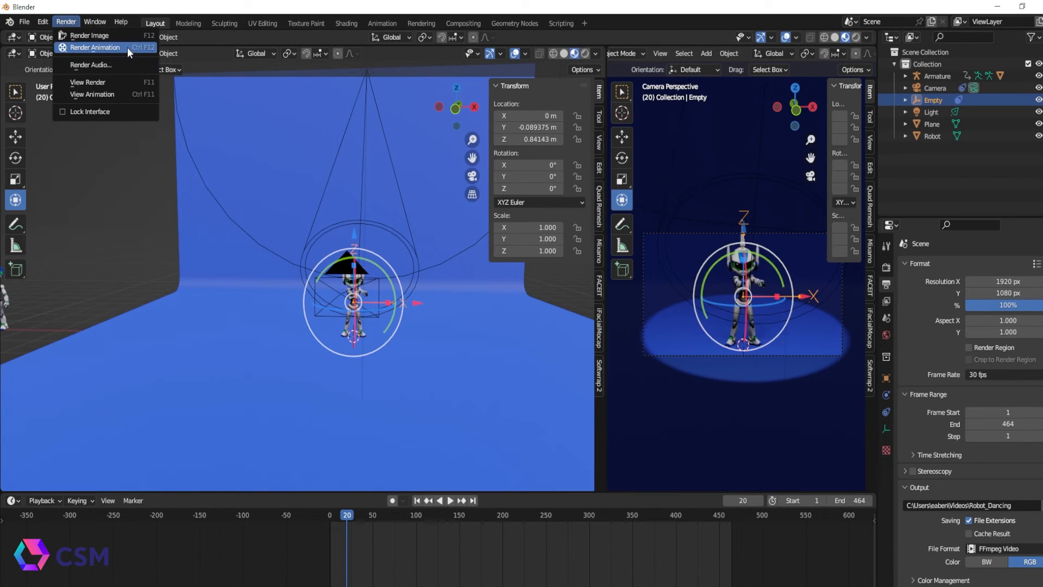
{"action": "left_click", "coordinate": [98, 48]}
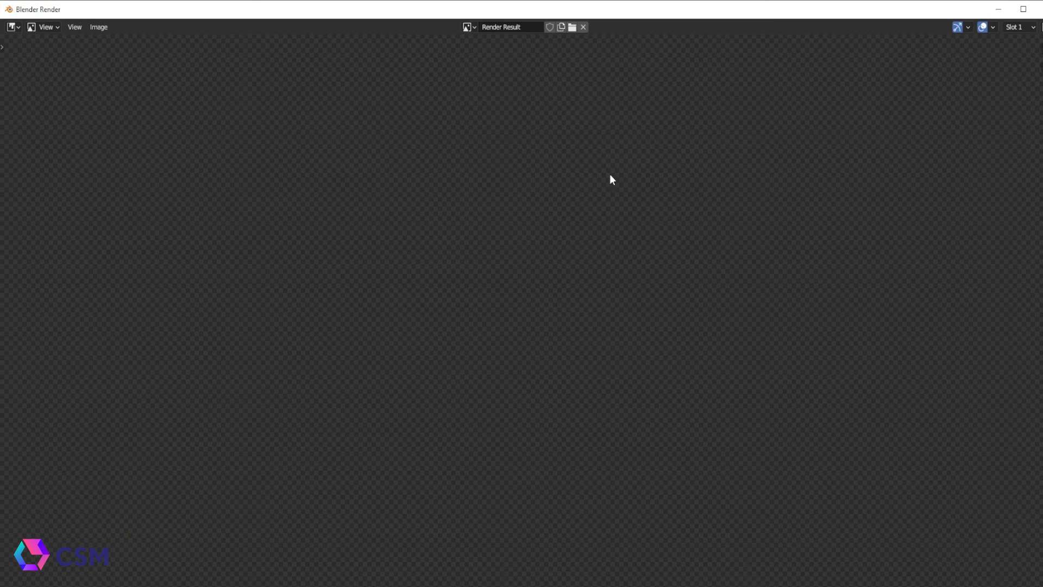